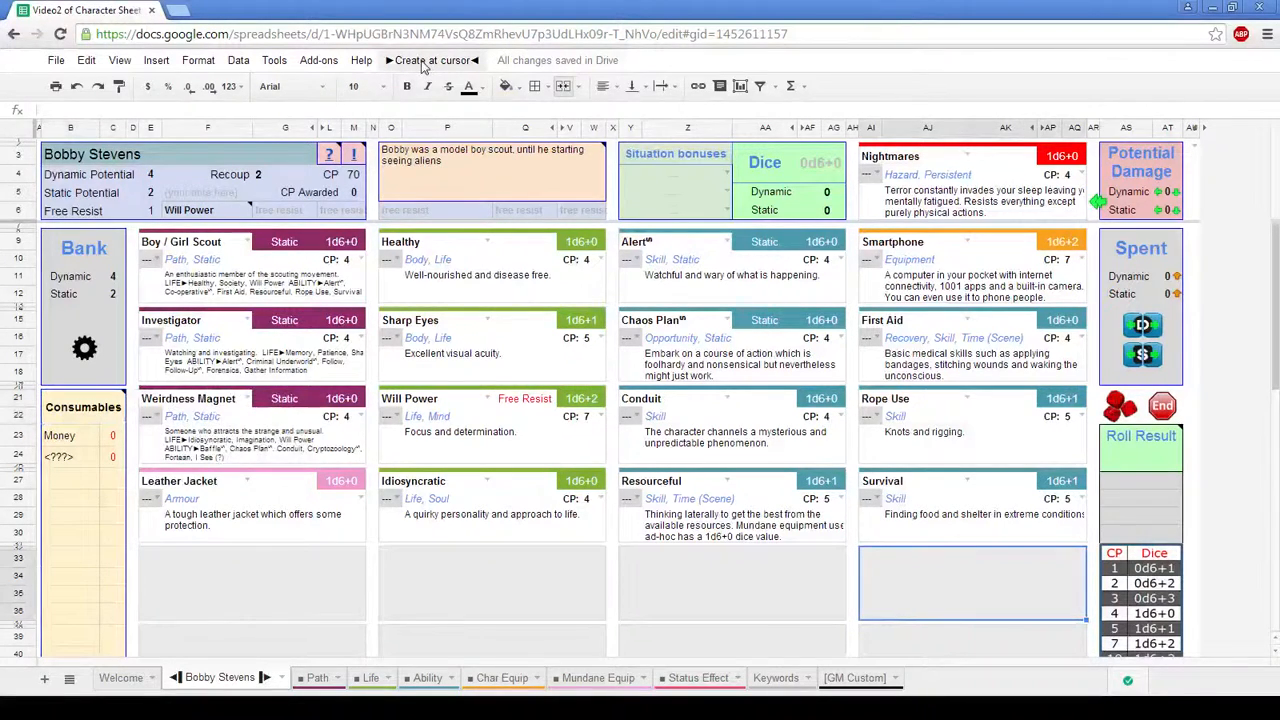
Create a Mundane equip card at the cursor and set it to Pistol, 9mm
{"action": "left_click", "coordinate": [432, 60]}
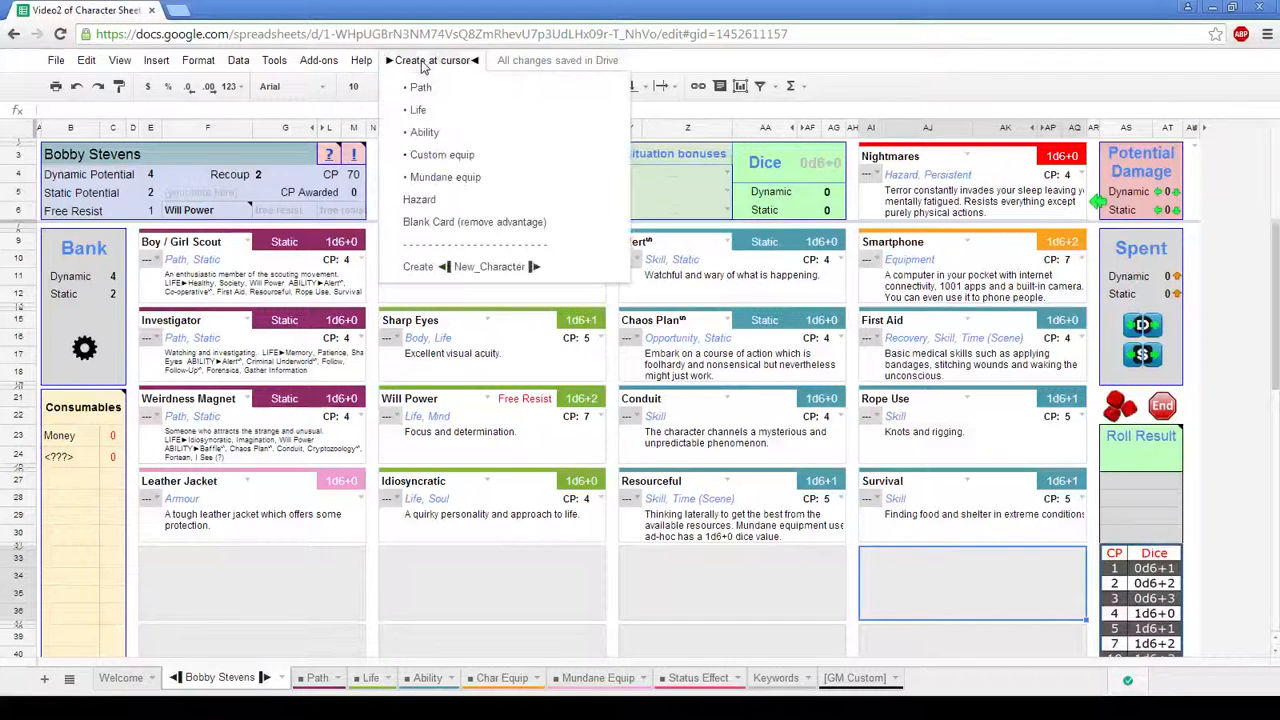
{"action": "mouse_move", "coordinate": [490, 156]}
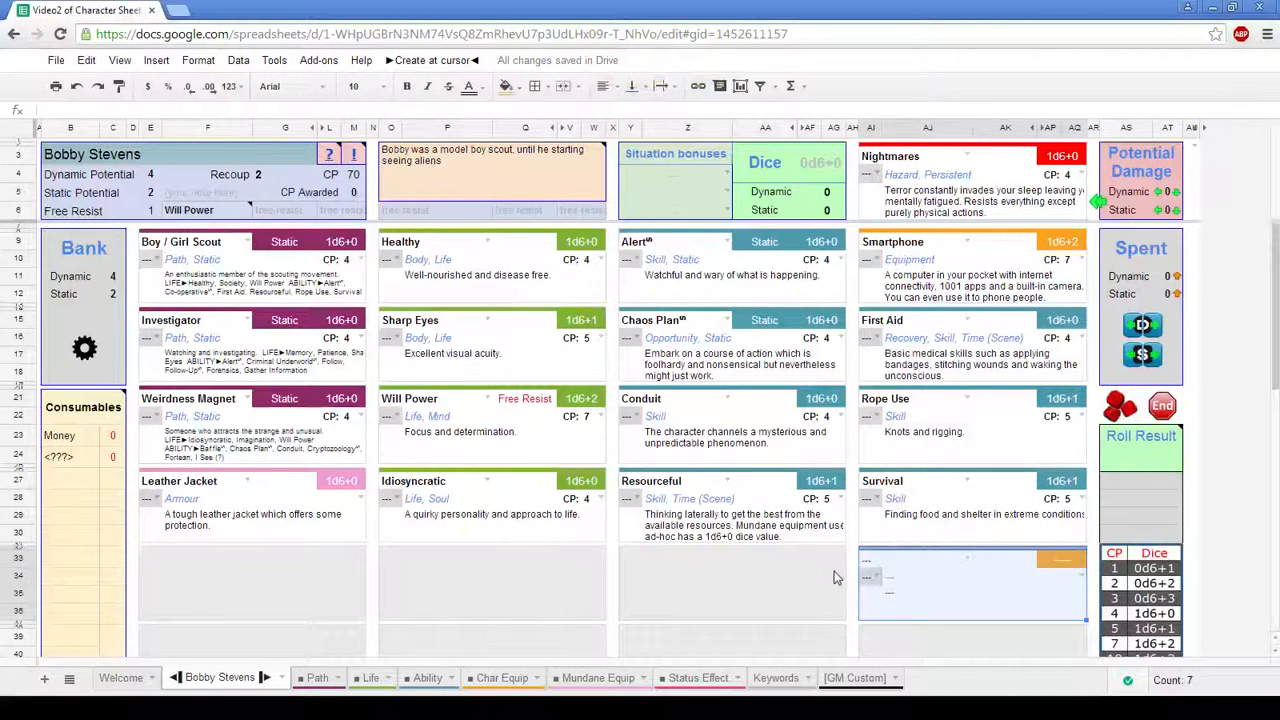
{"action": "left_click", "coordinate": [730, 584]}
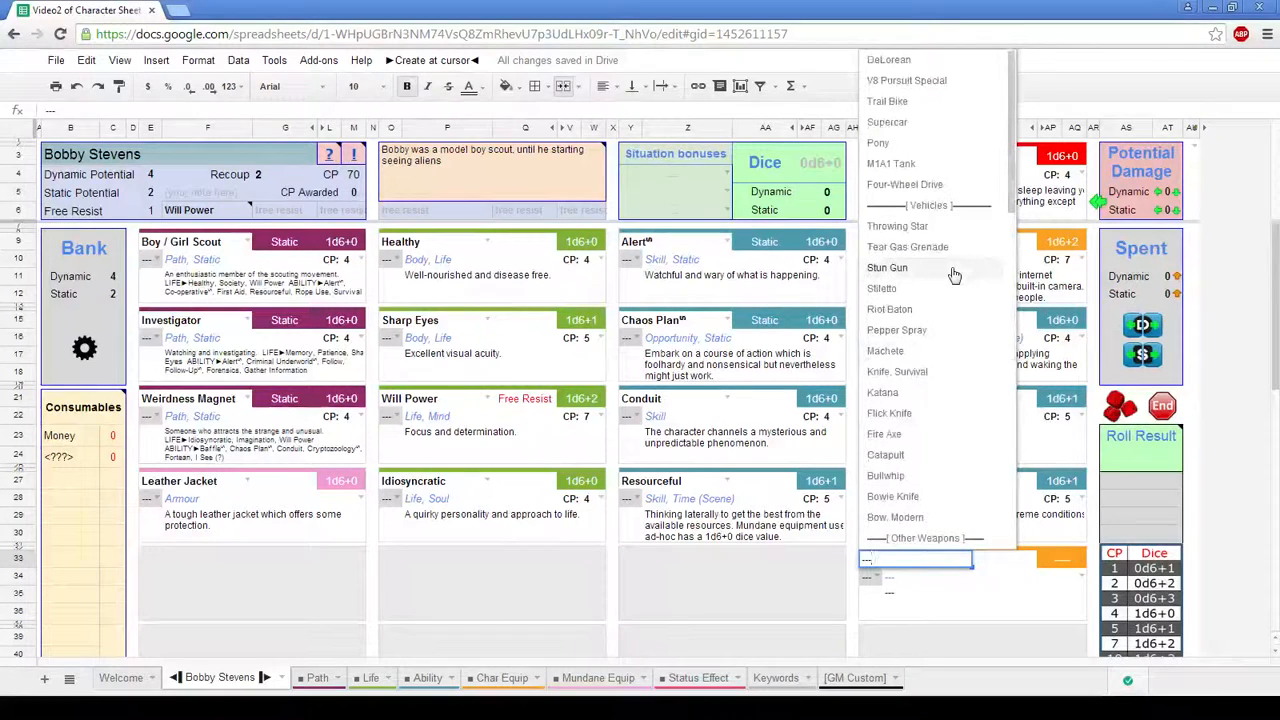
{"action": "scroll", "scroll_direction": "down", "scroll_amount": 3}
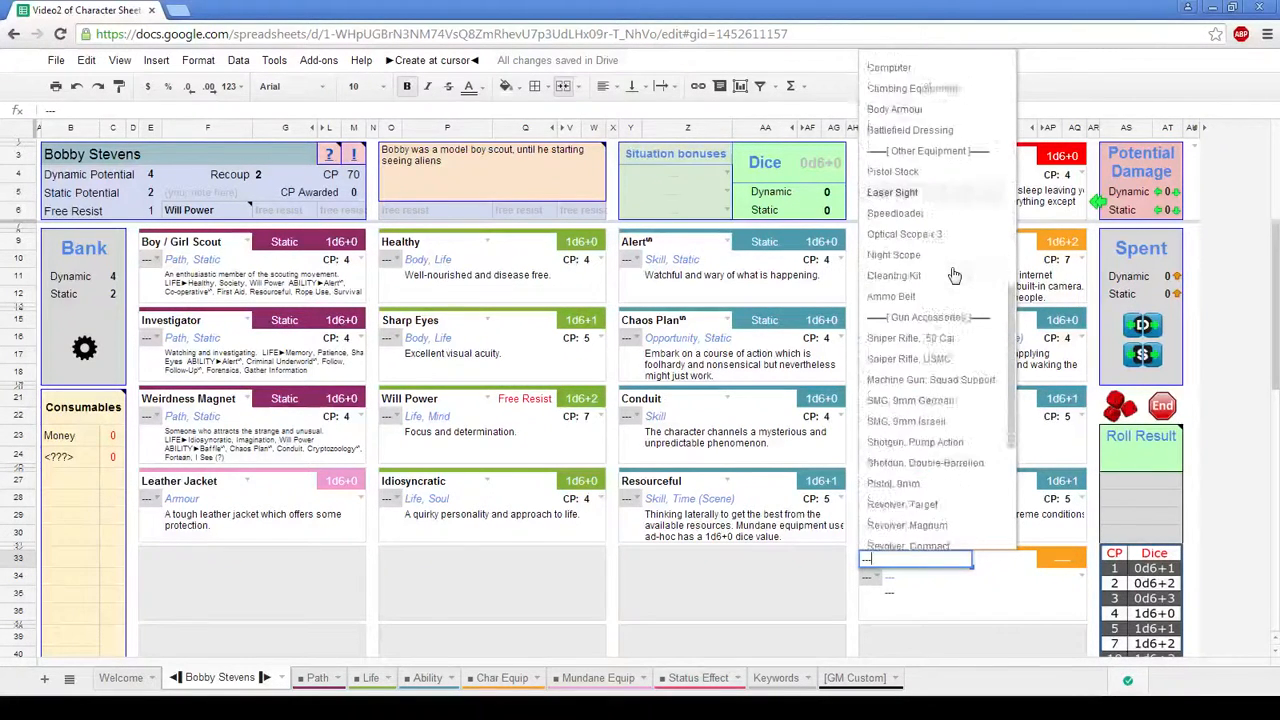
{"action": "scroll", "scroll_direction": "down", "scroll_amount": 3}
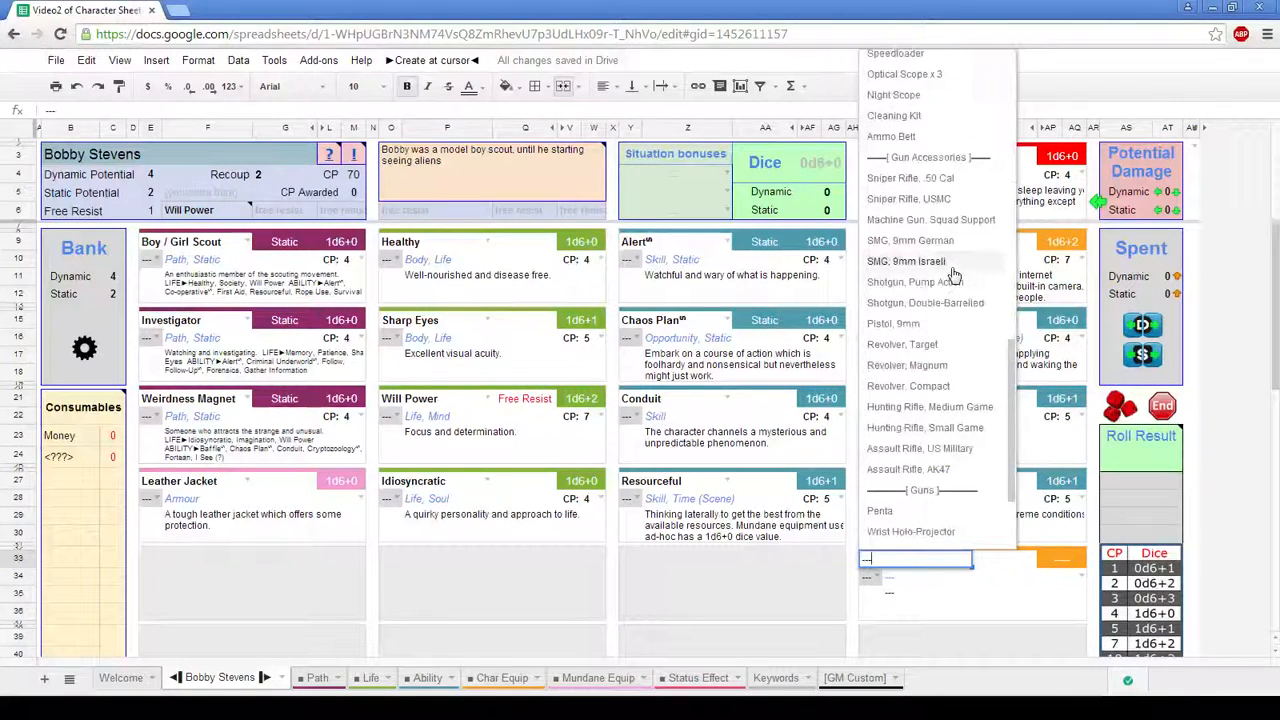
{"action": "left_click", "coordinate": [892, 324]}
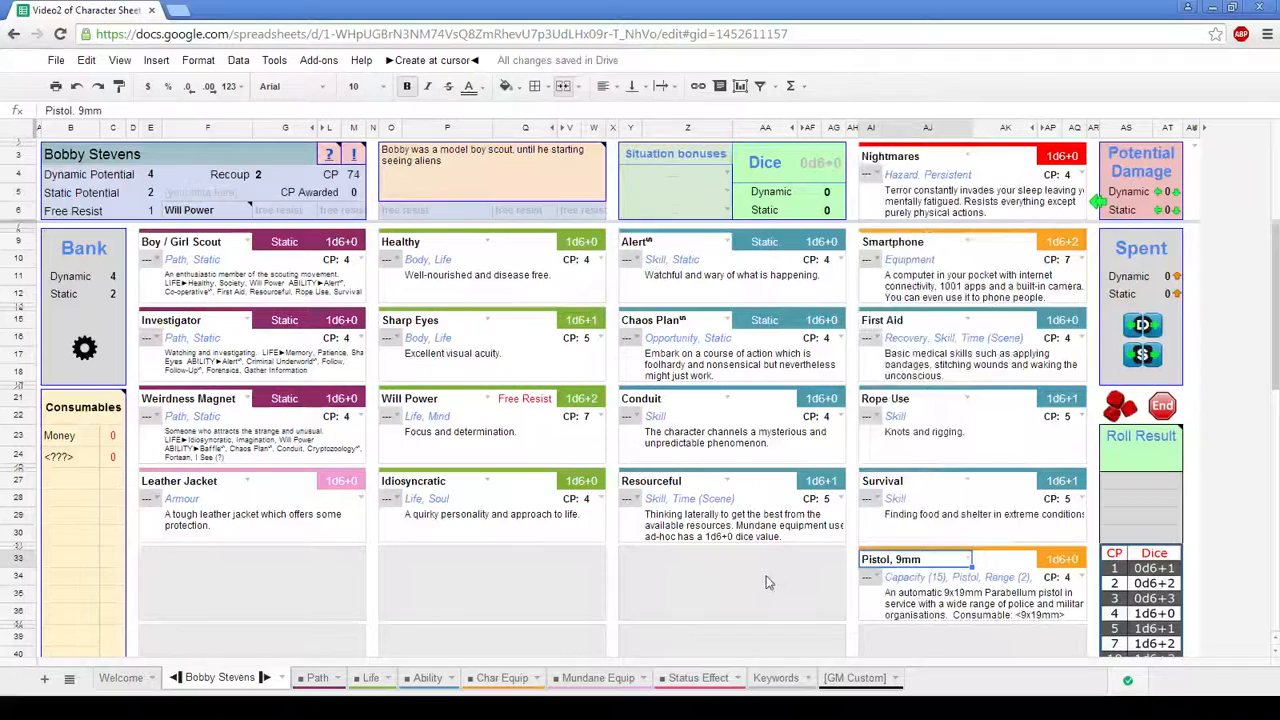
Fill the empty consumable slot as <9x19mm> with a count of 15 for the pistol
{"action": "left_click", "coordinate": [730, 584]}
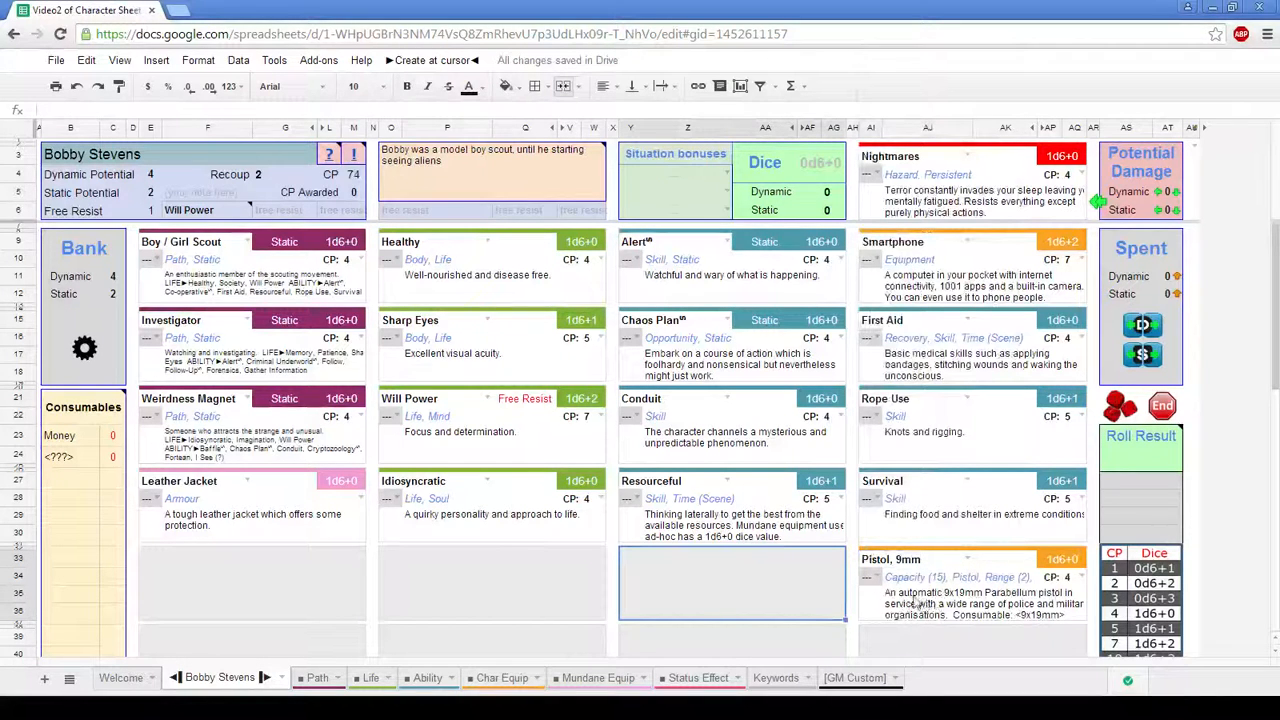
{"action": "left_click", "coordinate": [980, 604]}
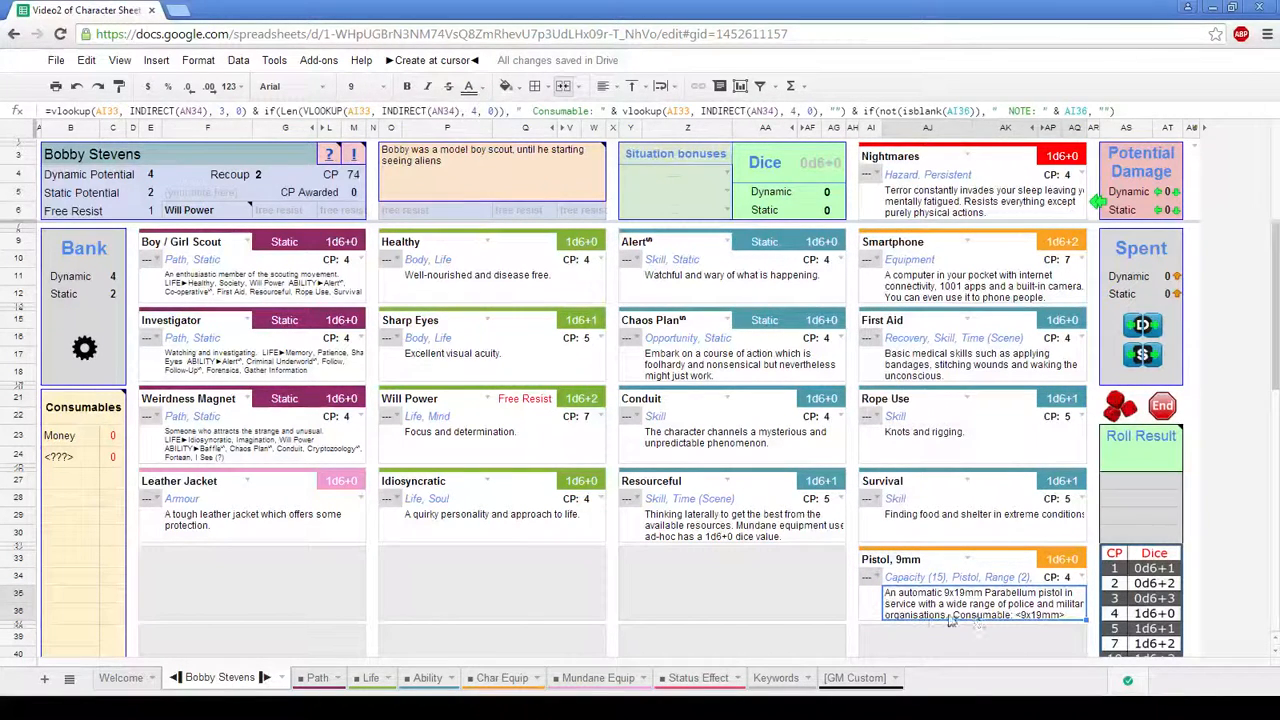
{"action": "mouse_move", "coordinate": [960, 624]}
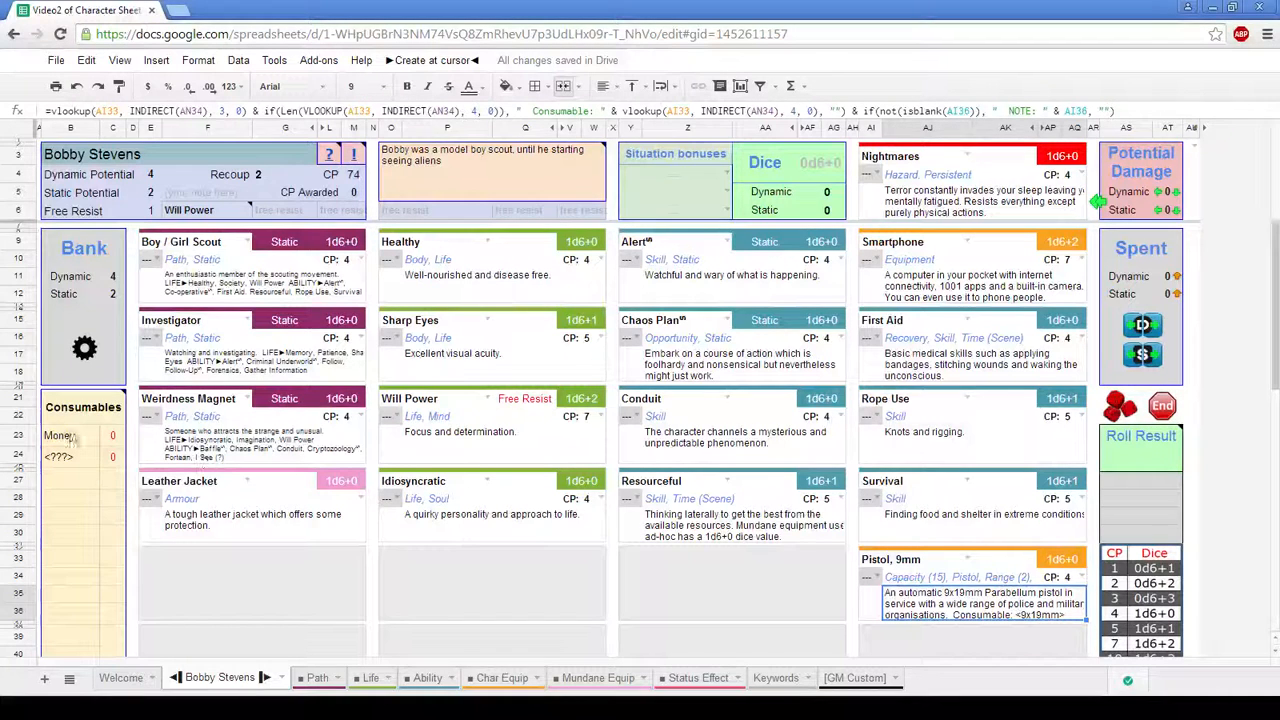
{"action": "left_click", "coordinate": [70, 456]}
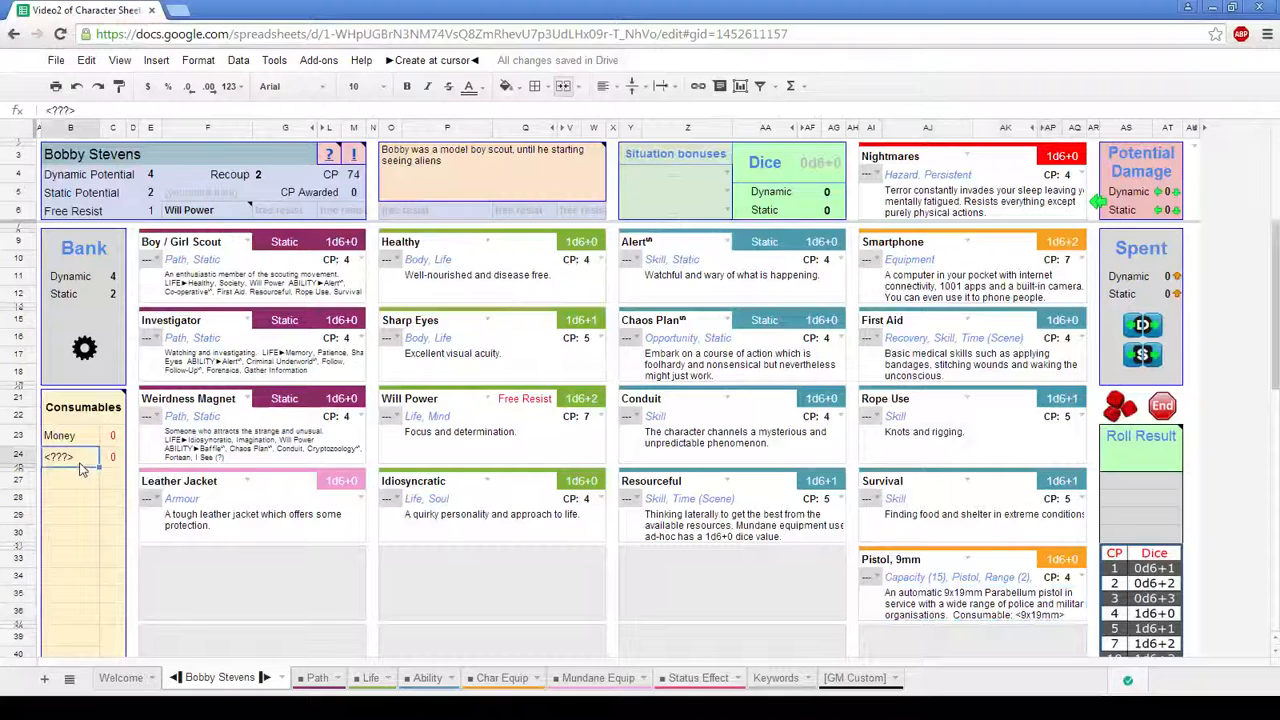
{"action": "mouse_move", "coordinate": [880, 636]}
{"action": "type", "text": "<9x19mm>"}
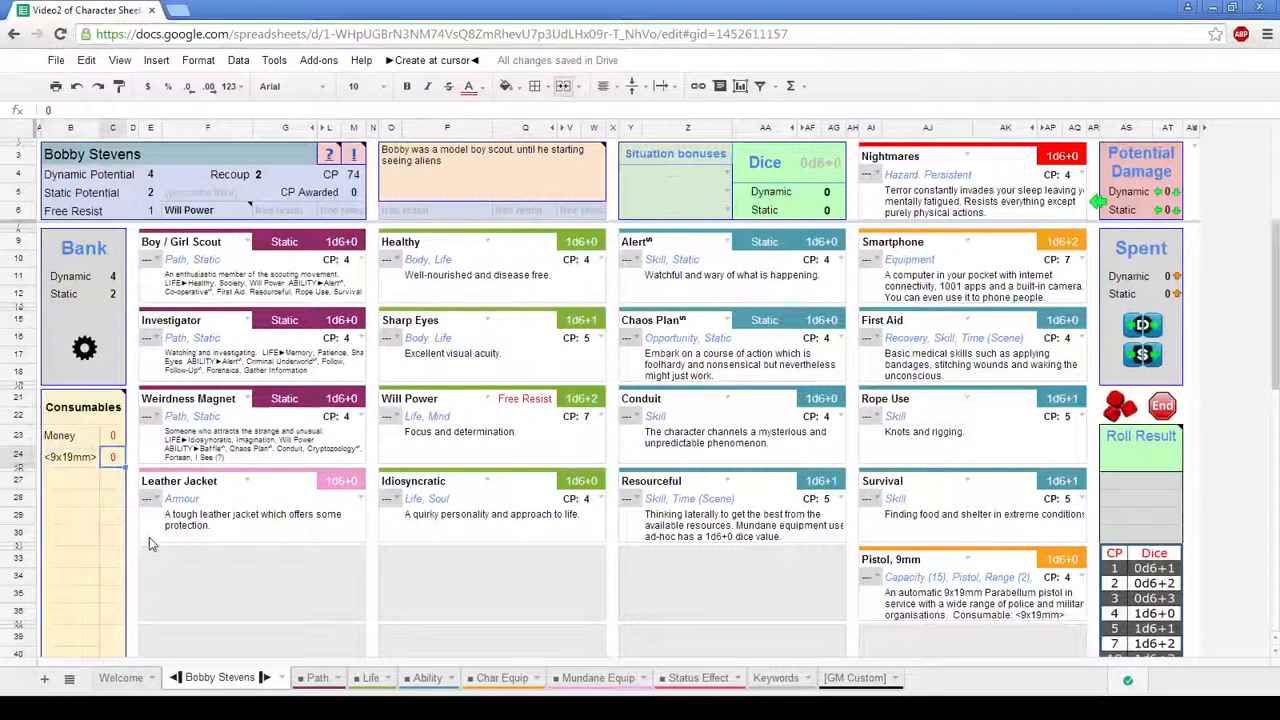
{"action": "type", "text": "15"}
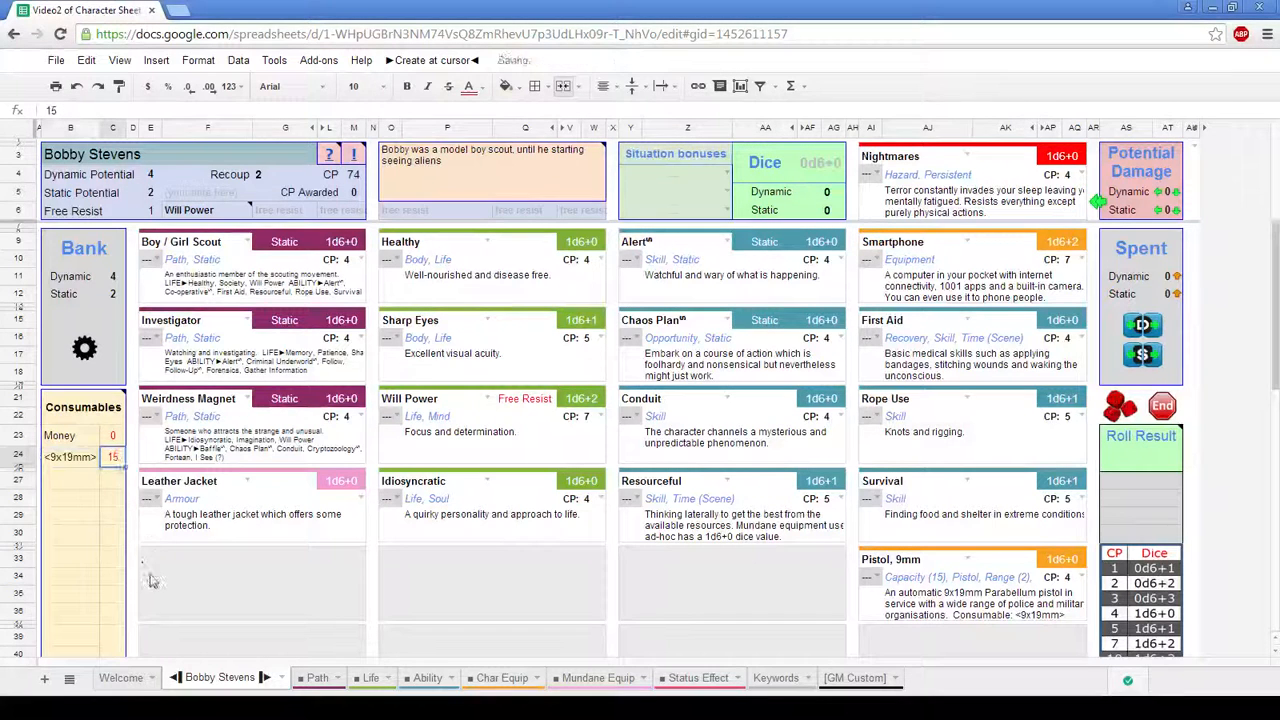
{"action": "left_click", "coordinate": [218, 584]}
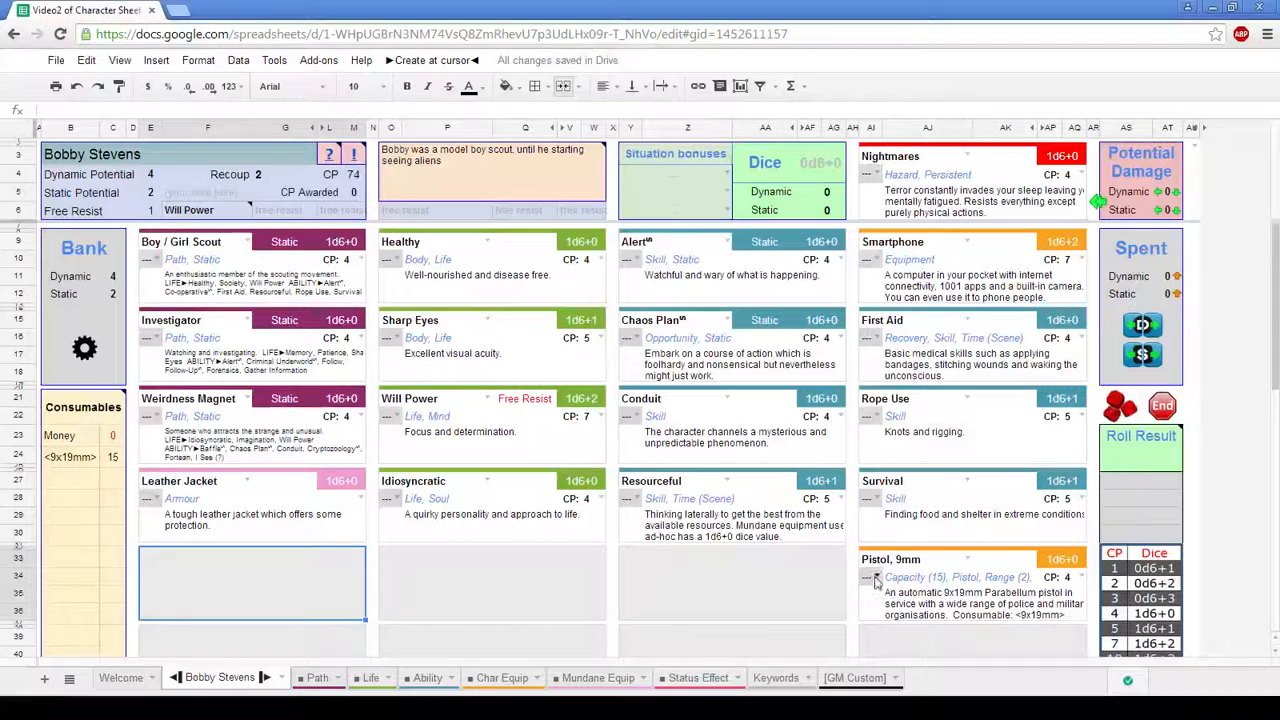
Roll with the 9mm pistol for a 1d6+0 result and start a second <9x19mm> consumable line
{"action": "left_click", "coordinate": [874, 576]}
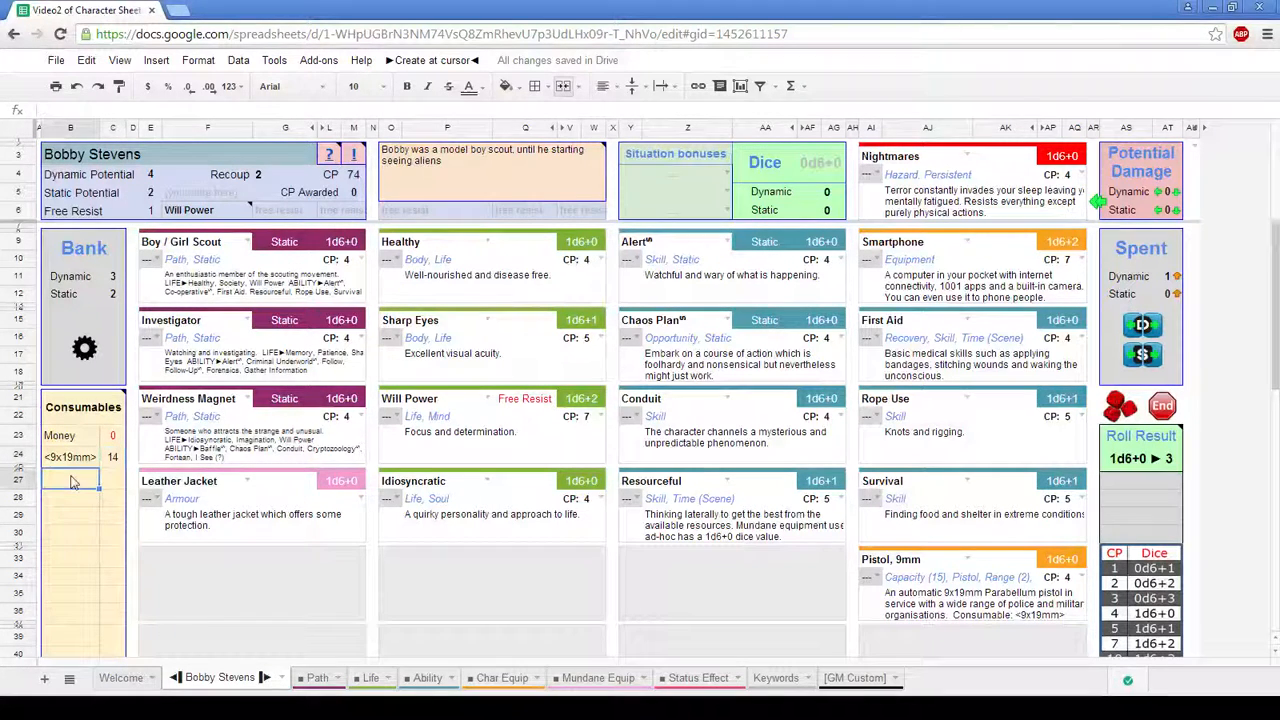
{"action": "type", "text": "<9x19mm>"}
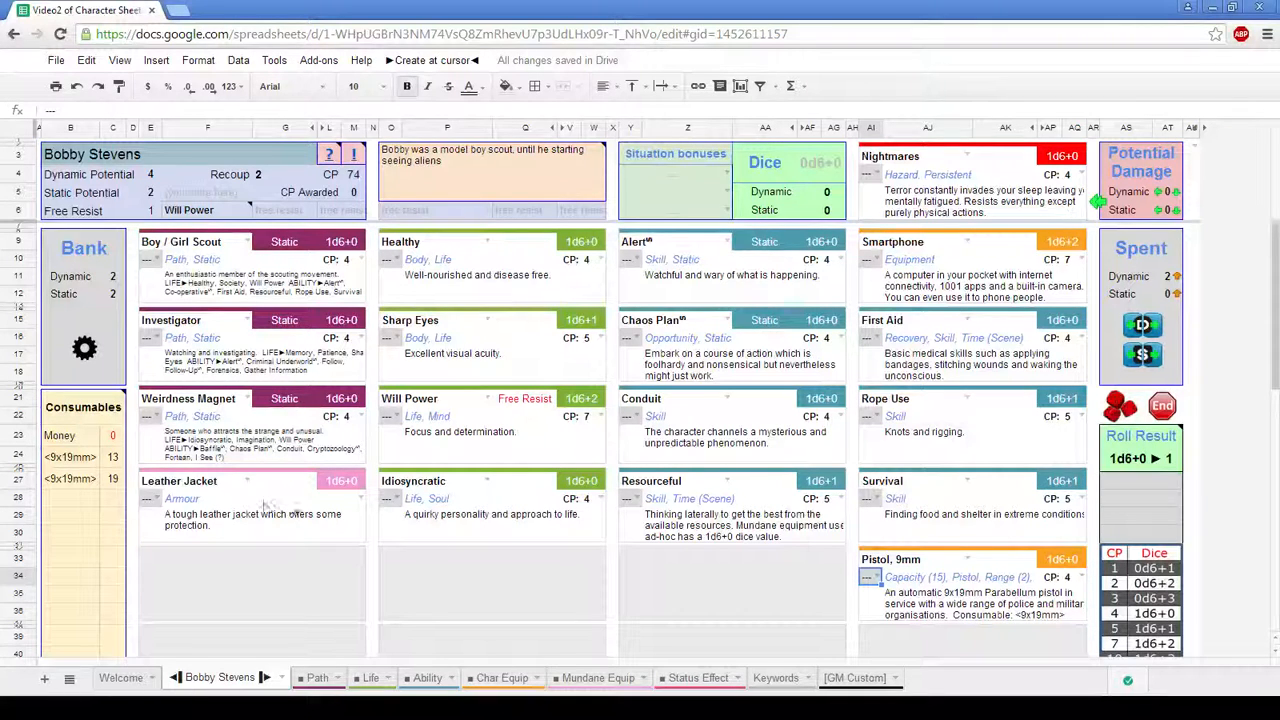
Delete the duplicate <9x19mm> row so a single line with 15 remains
{"action": "left_click", "coordinate": [70, 478]}
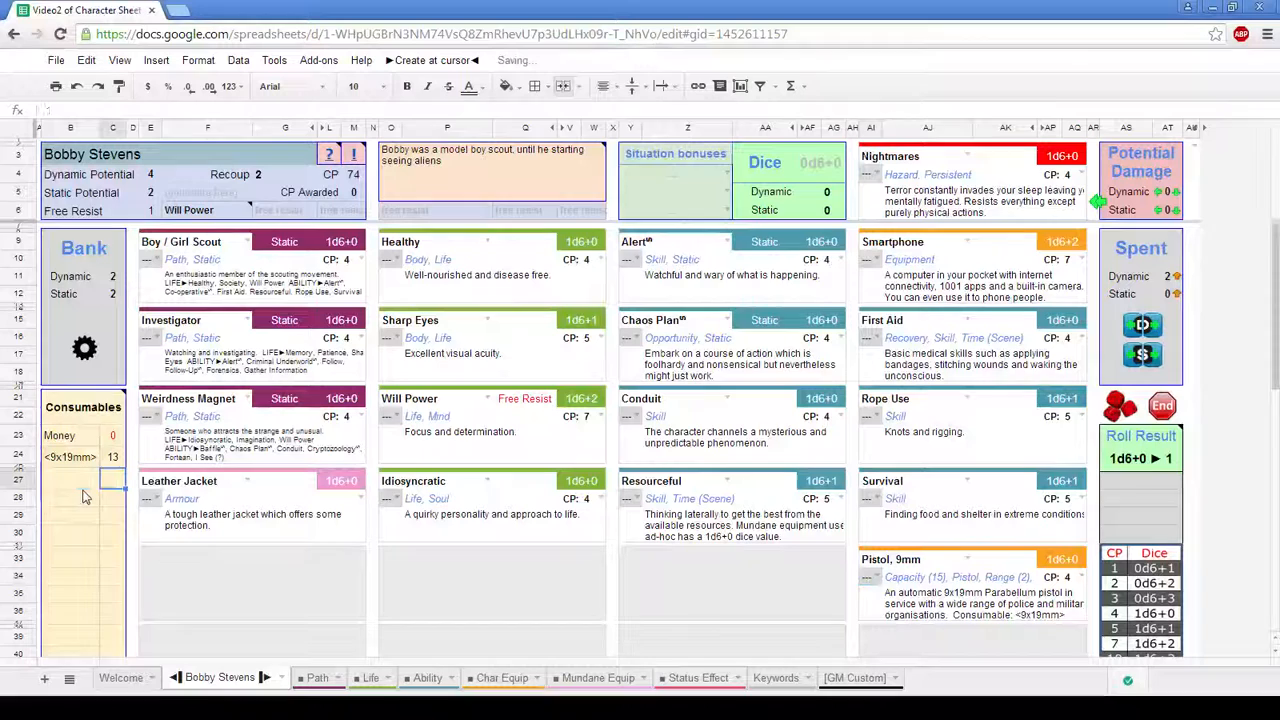
{"action": "left_click", "coordinate": [112, 456]}
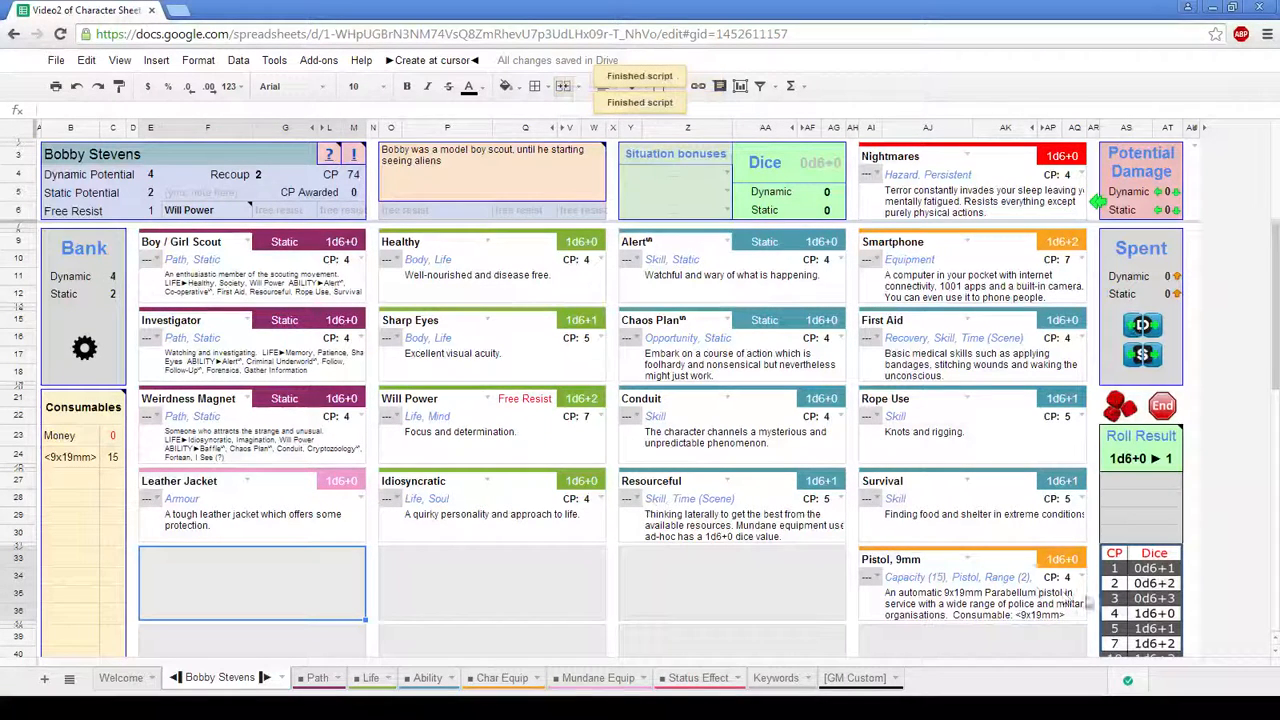
{"action": "left_click", "coordinate": [956, 576]}
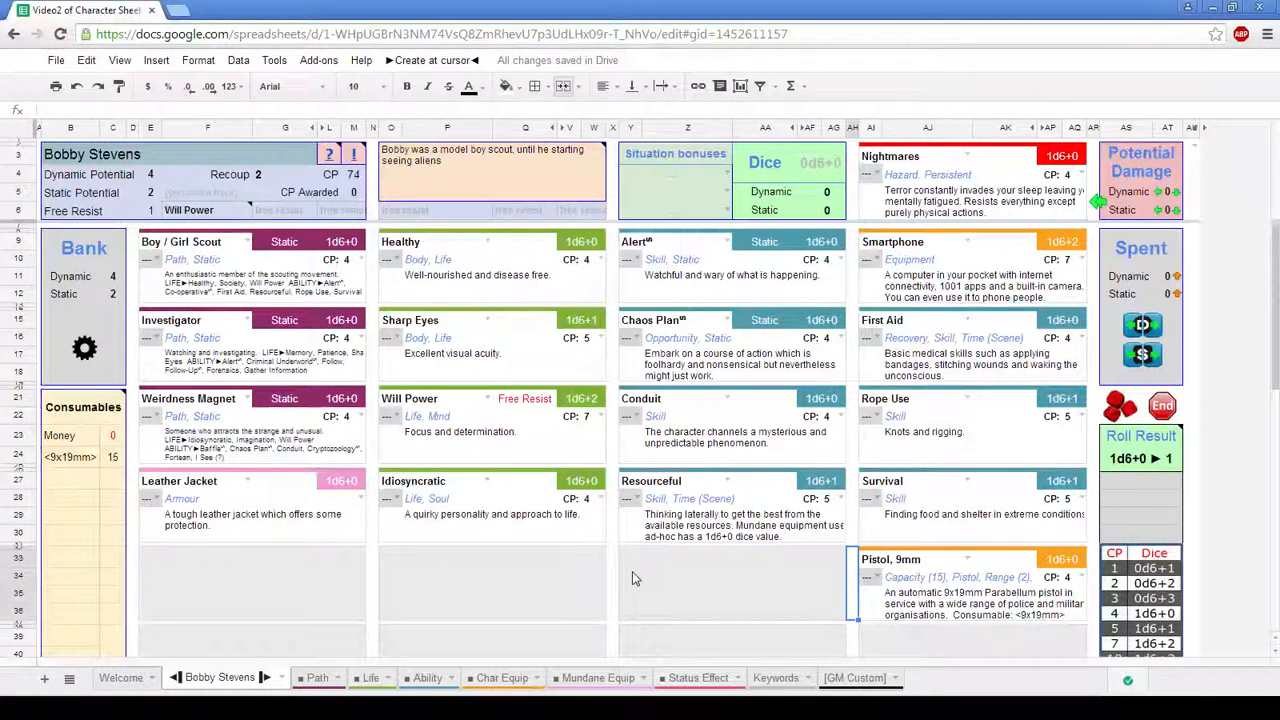
{"action": "left_click", "coordinate": [502, 676]}
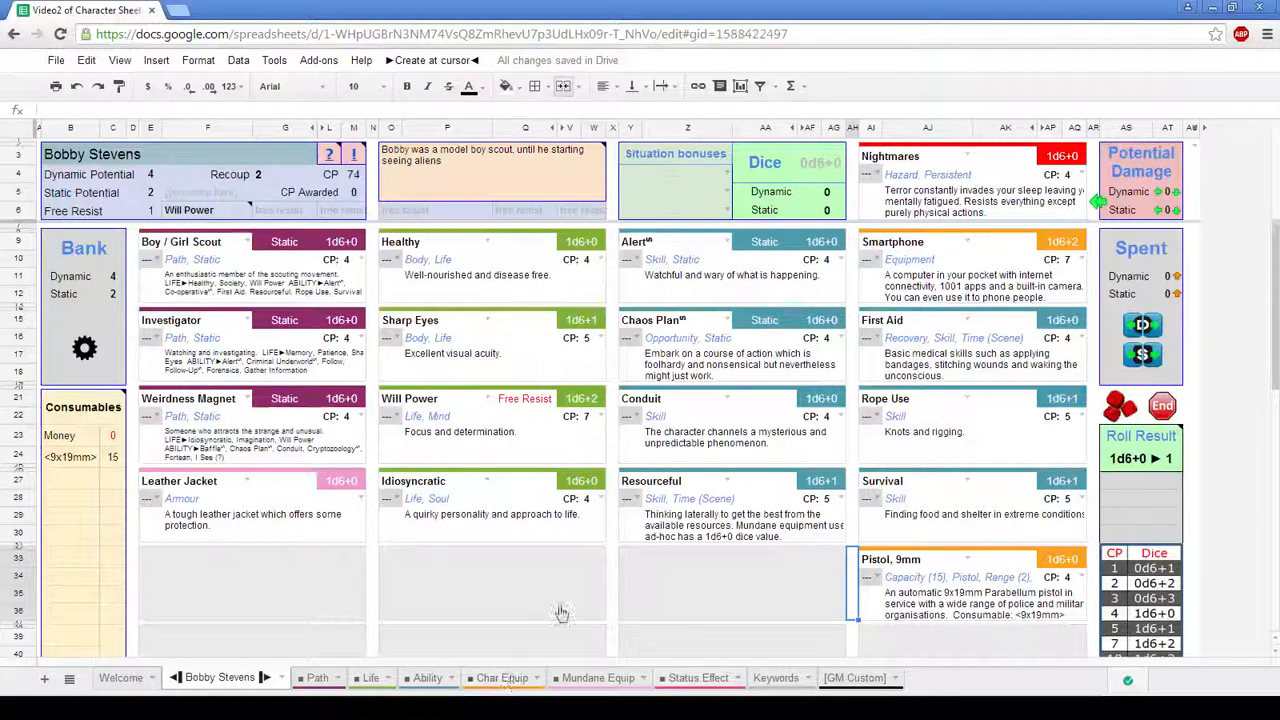
{"action": "left_click", "coordinate": [502, 678]}
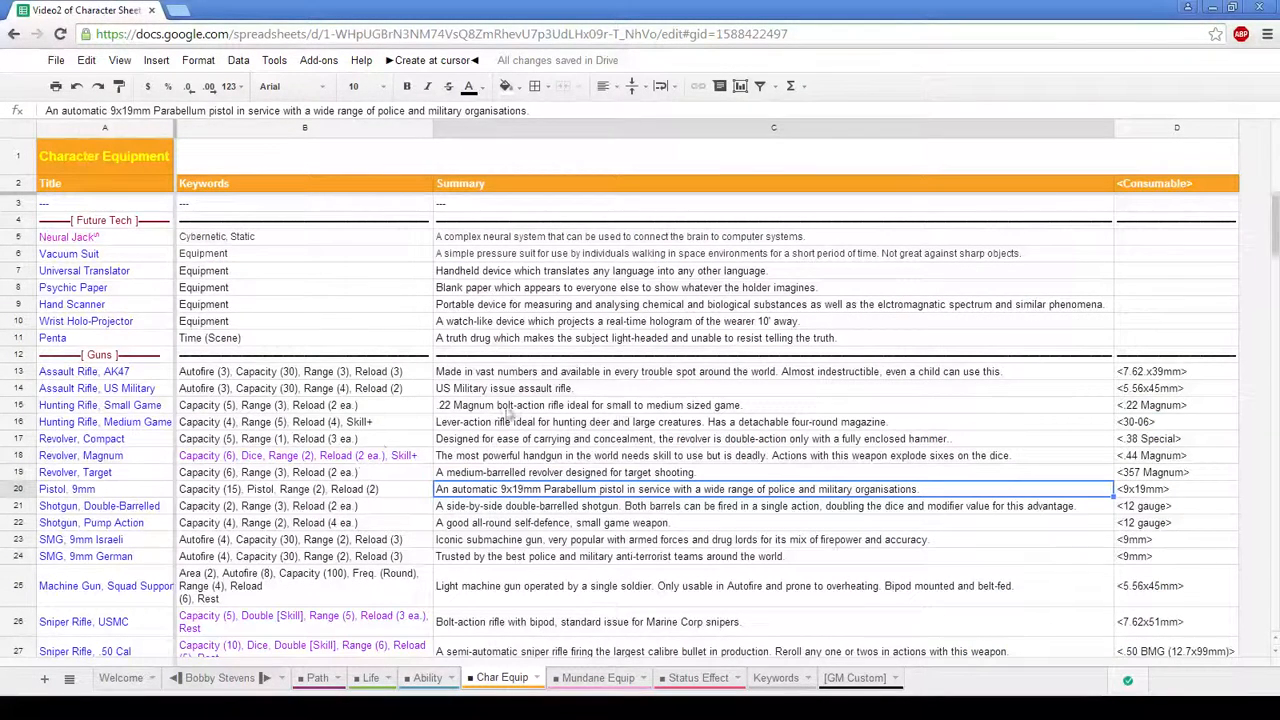
{"action": "mouse_move", "coordinate": [1248, 356]}
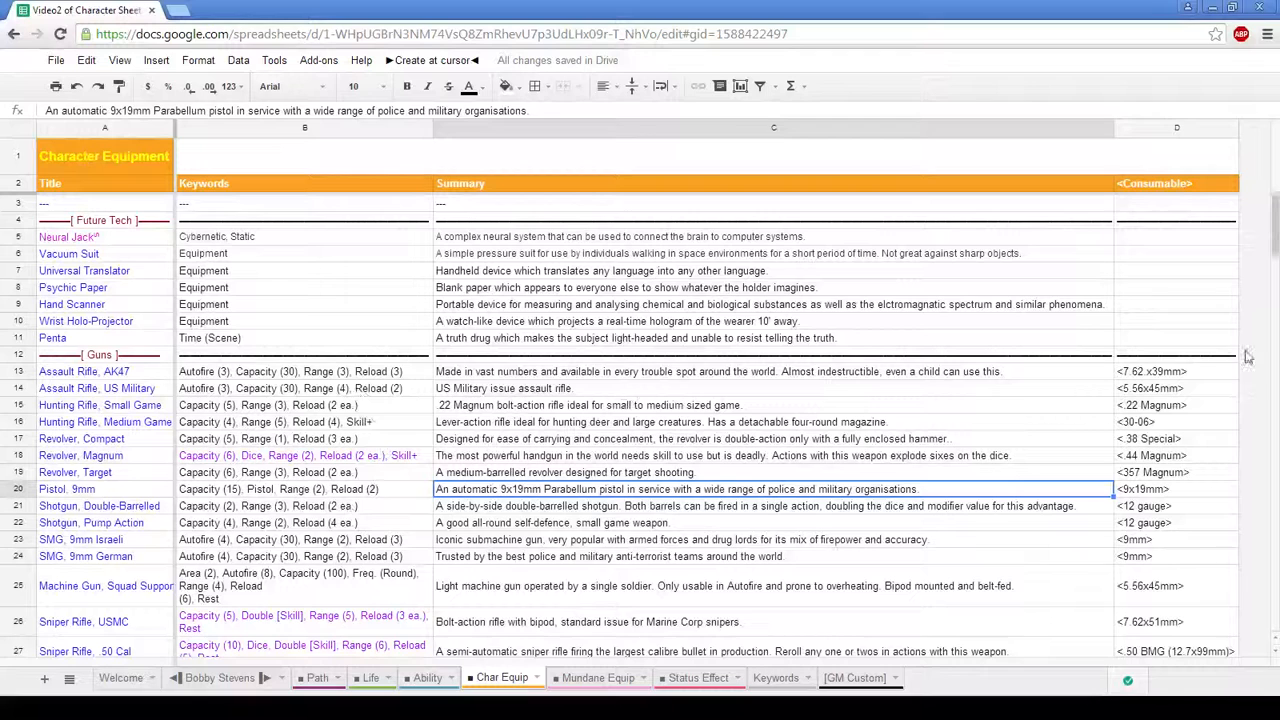
{"action": "mouse_move", "coordinate": [1192, 384]}
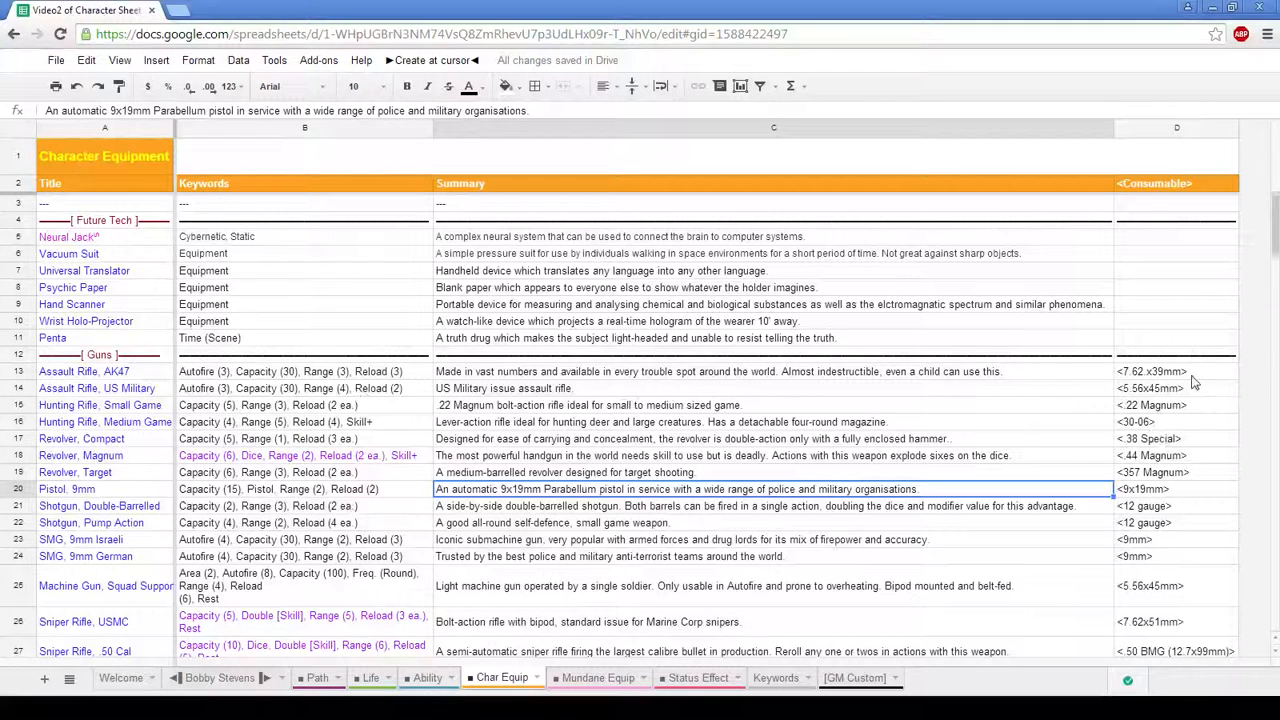
{"action": "left_click", "coordinate": [1176, 370]}
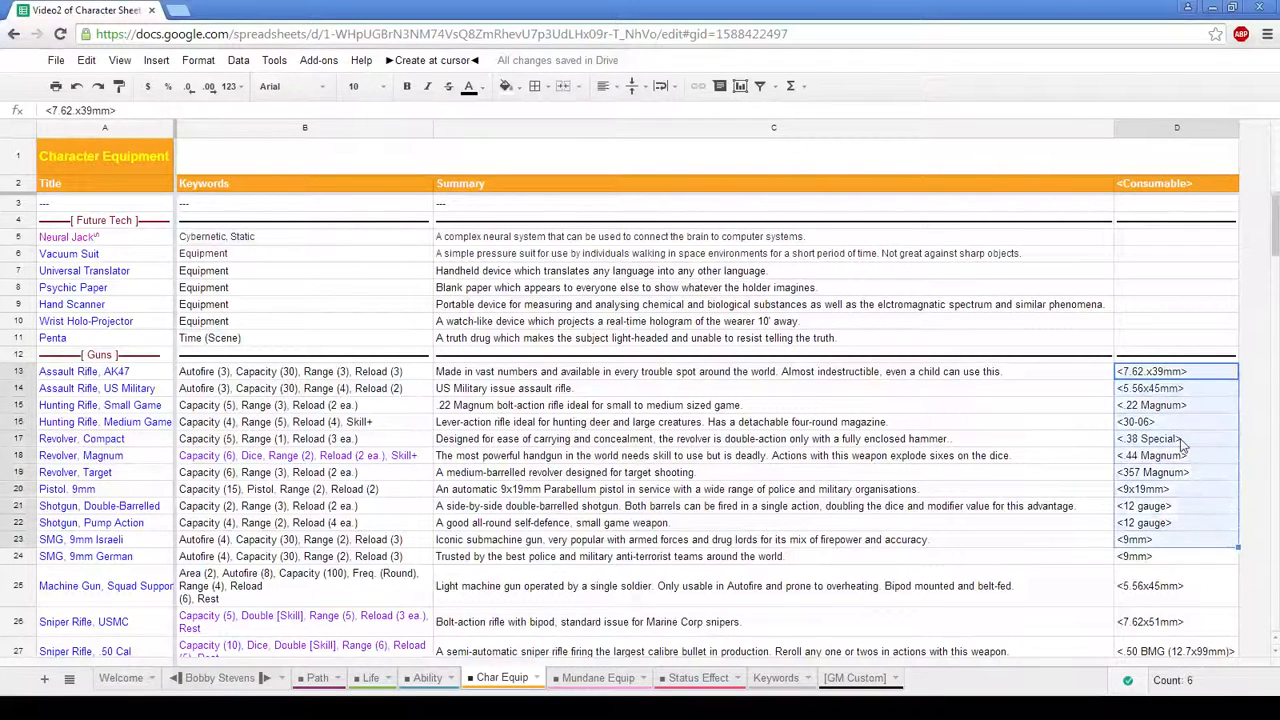
{"action": "scroll", "scroll_direction": "down", "scroll_amount": 3}
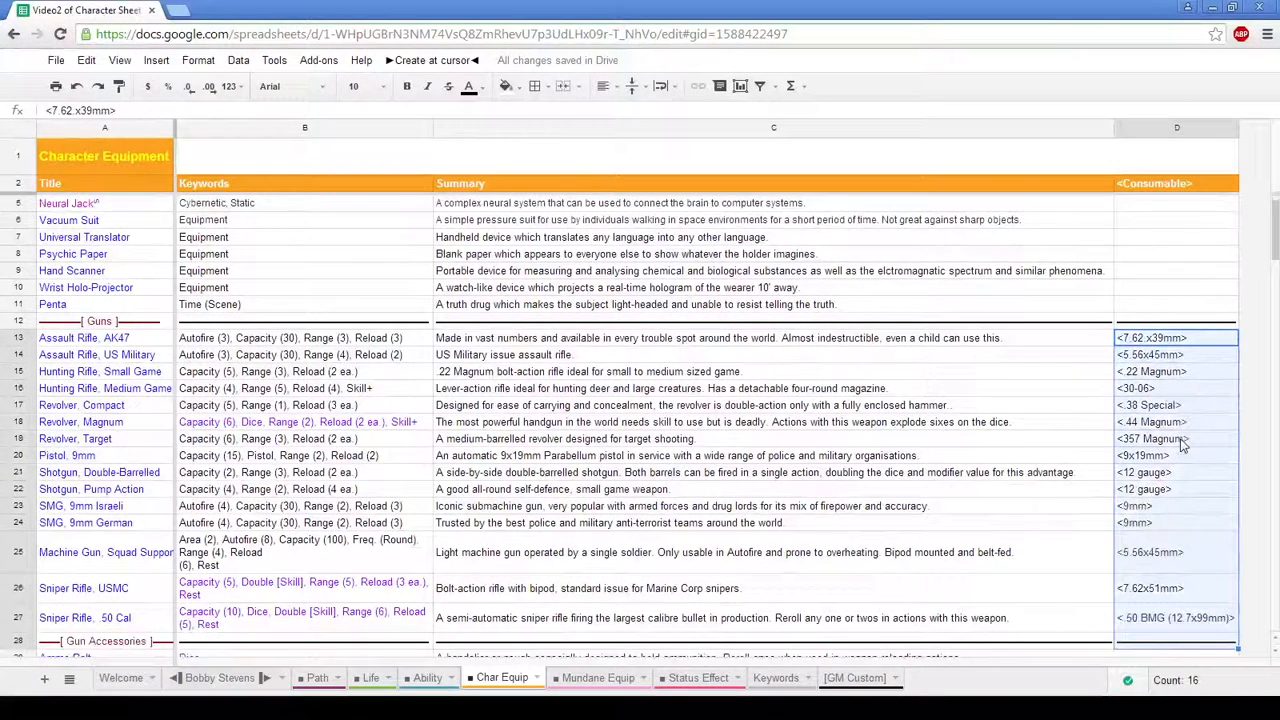
{"action": "left_click", "coordinate": [1176, 438]}
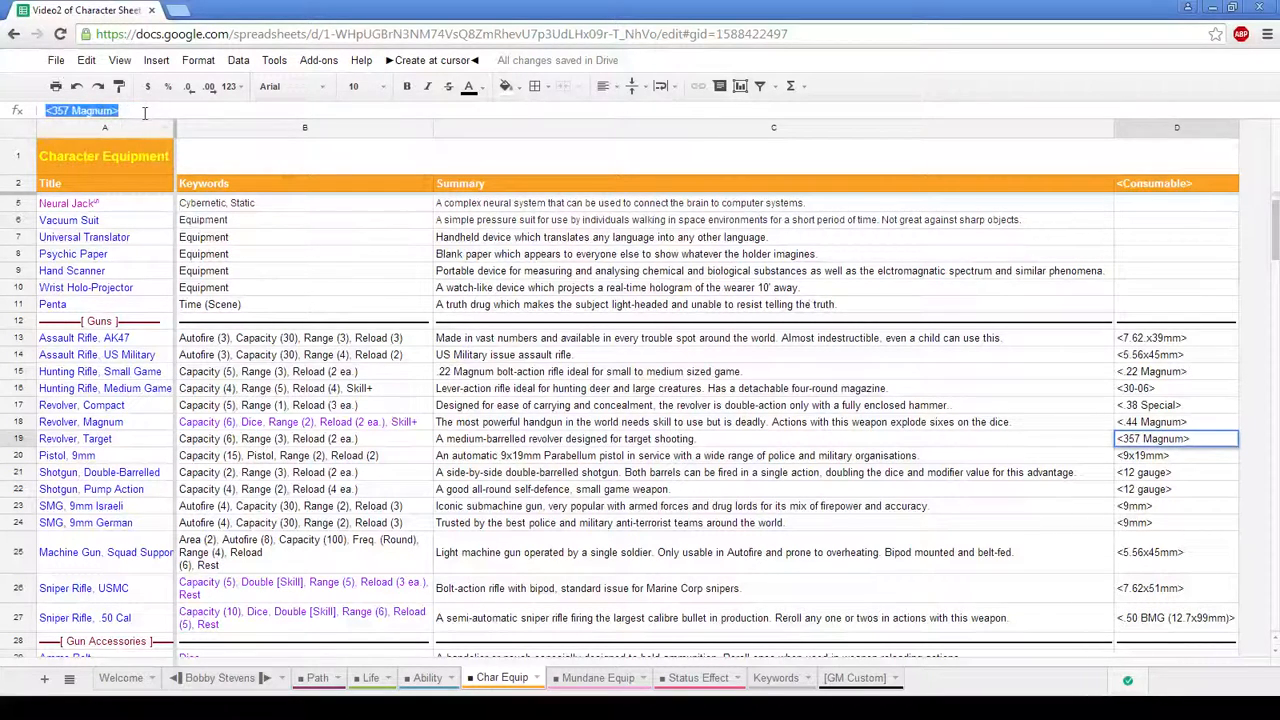
{"action": "mouse_move", "coordinate": [290, 308]}
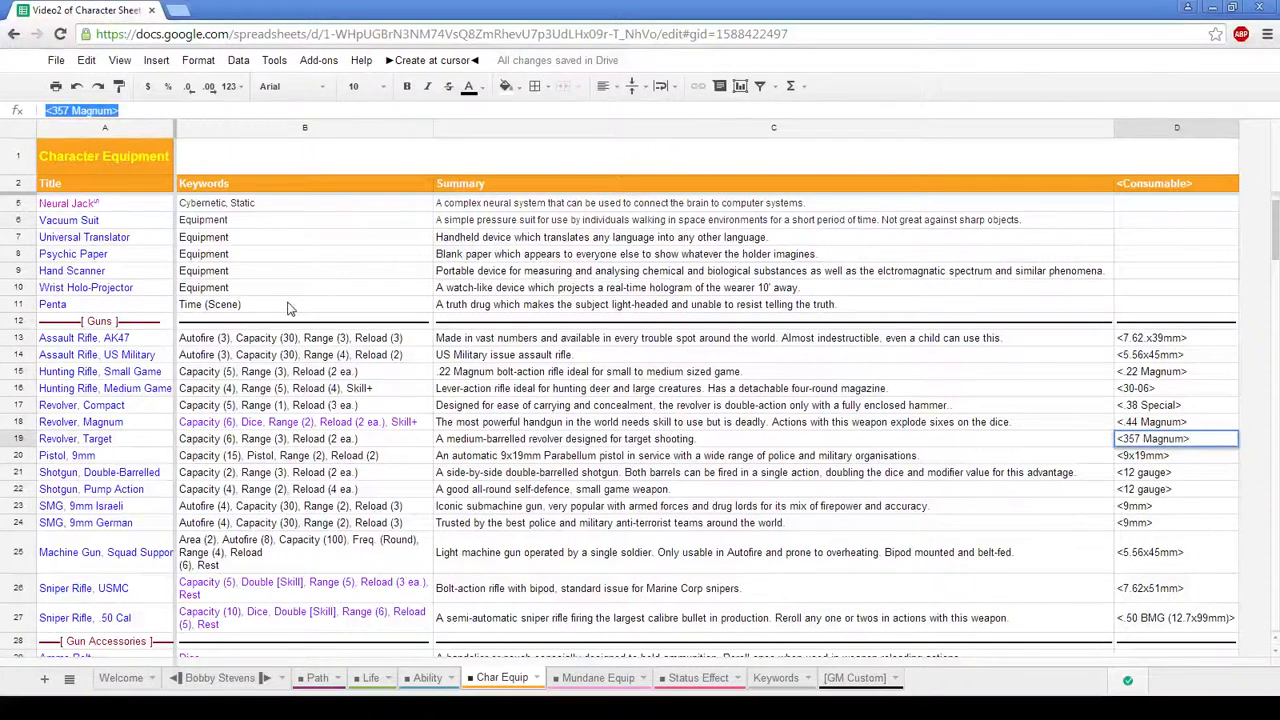
{"action": "left_click", "coordinate": [1150, 420]}
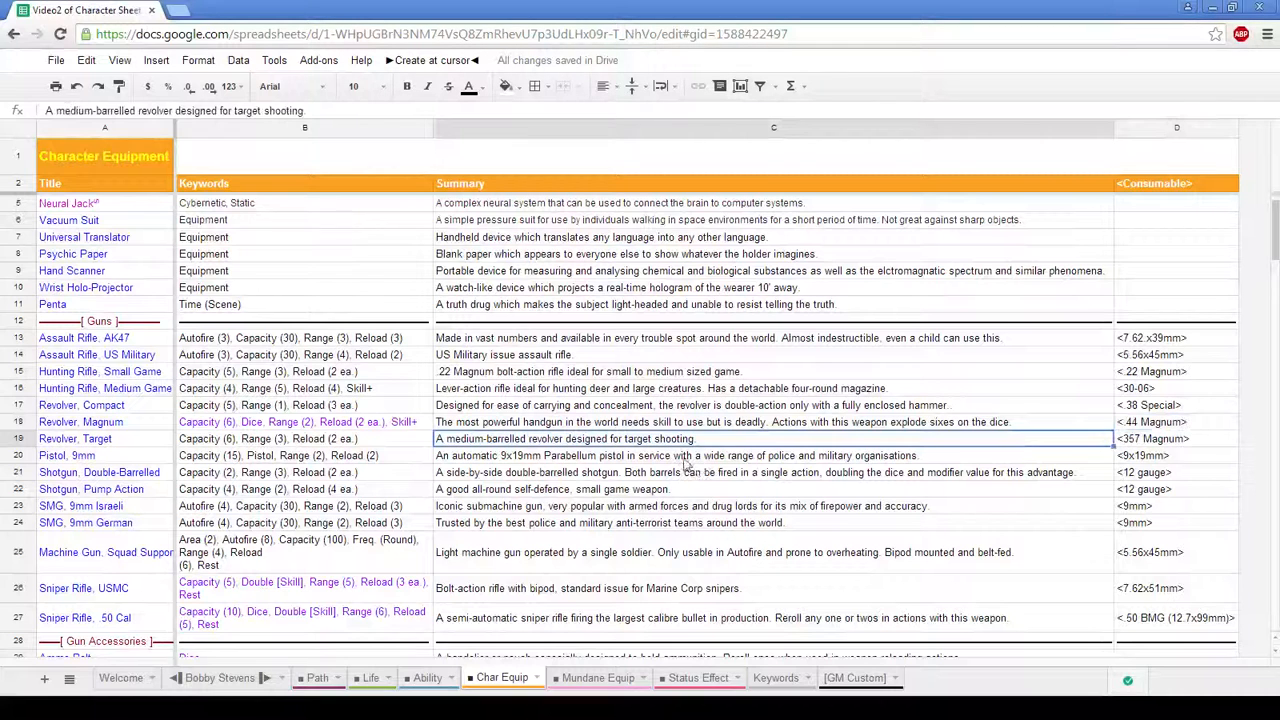
Go to the GM custom sheet and reach the custom equipment table
{"action": "left_click", "coordinate": [856, 676]}
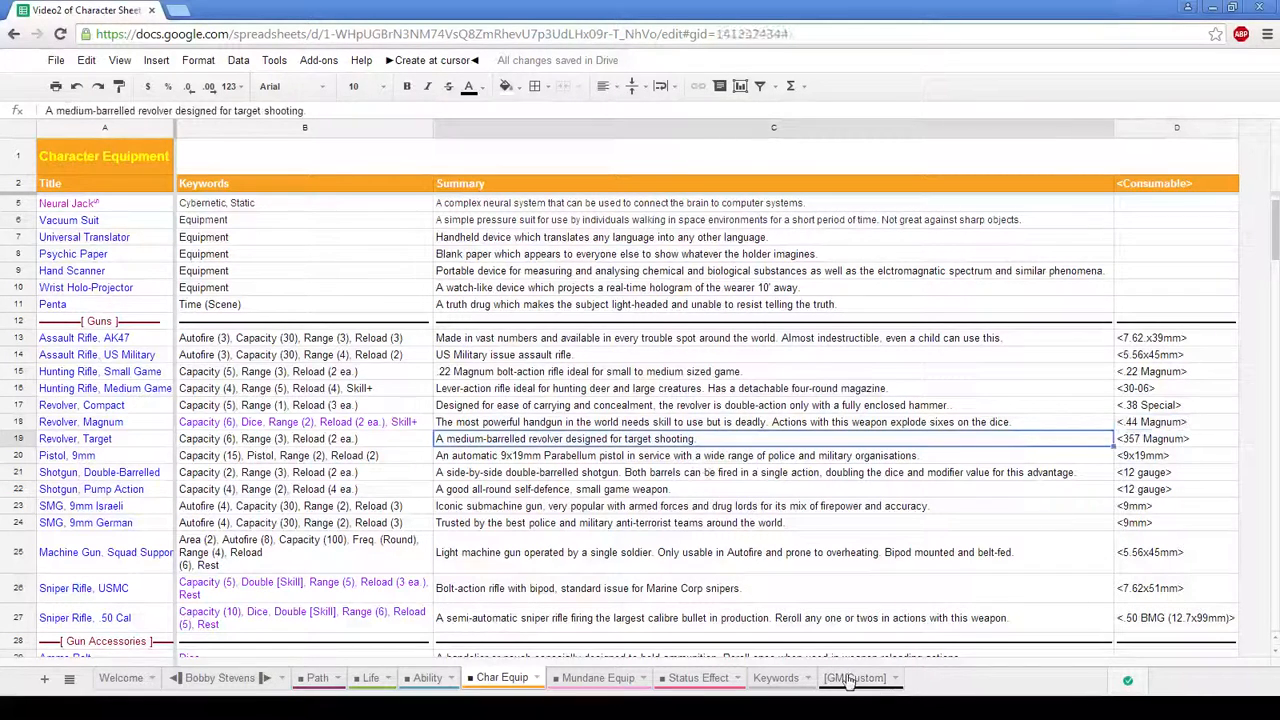
{"action": "left_click", "coordinate": [854, 676]}
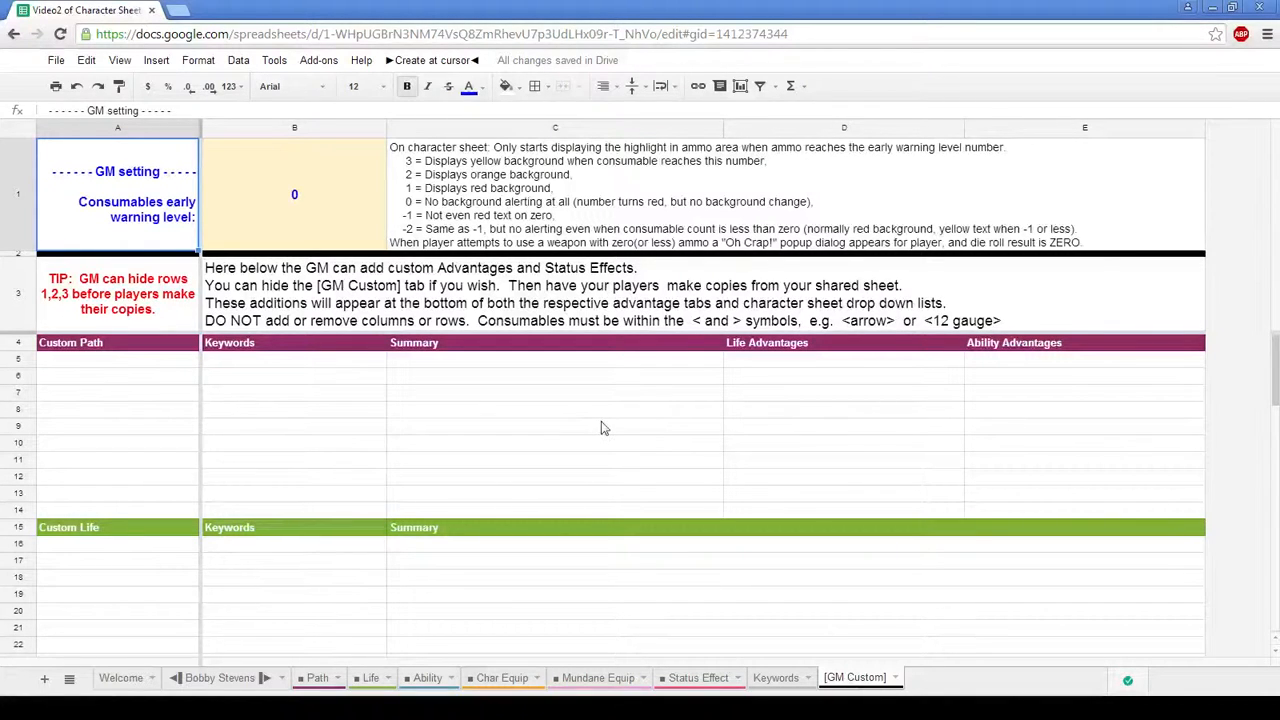
{"action": "mouse_move", "coordinate": [598, 406]}
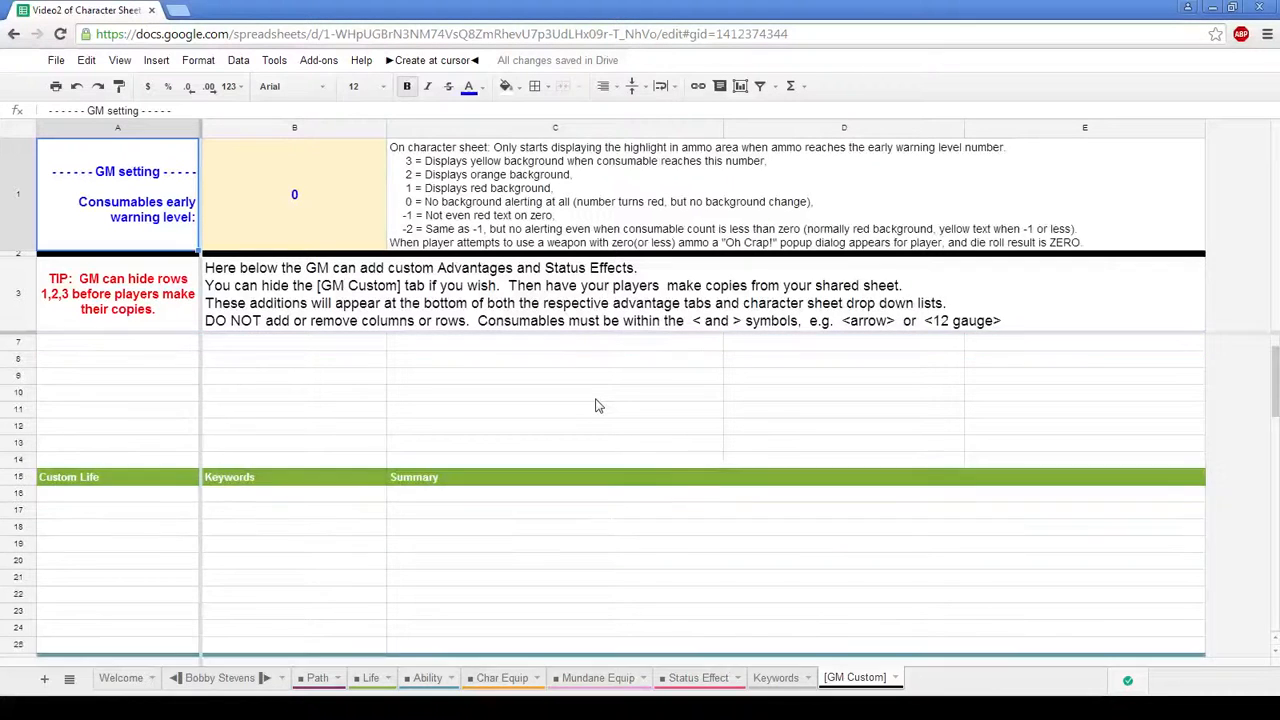
{"action": "scroll", "scroll_direction": "down", "scroll_amount": 3}
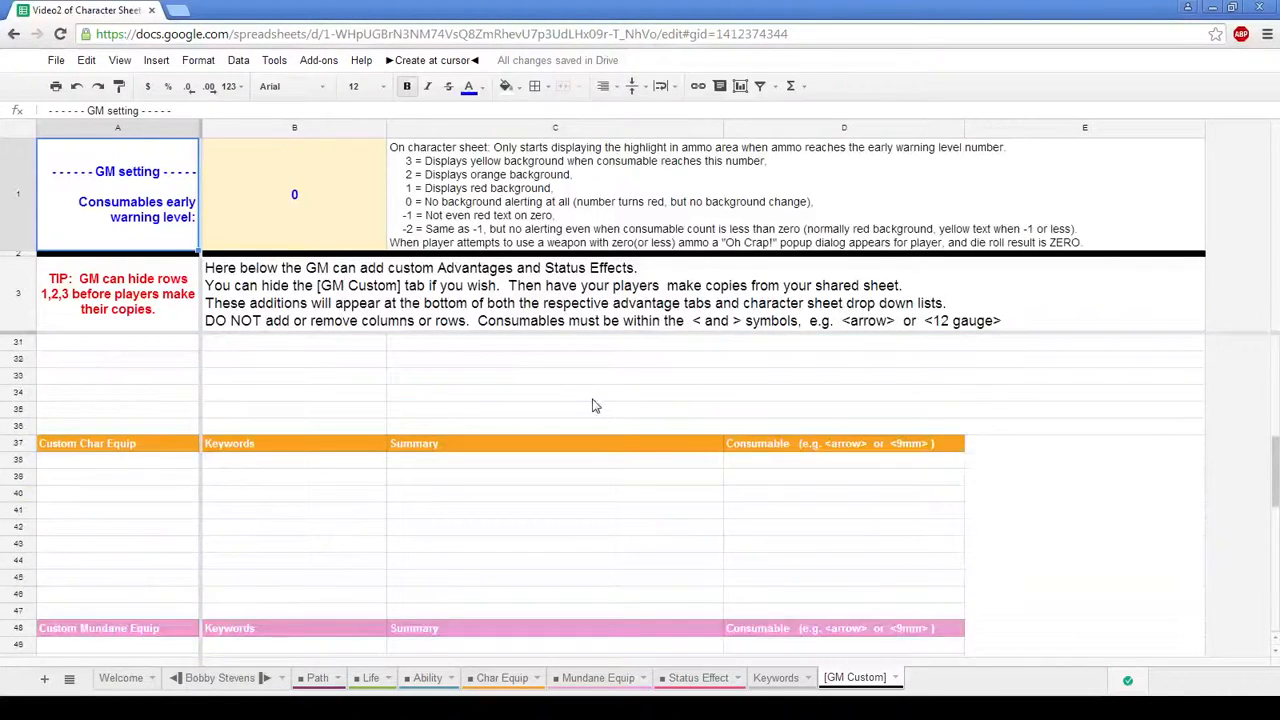
{"action": "scroll", "scroll_direction": "down", "scroll_amount": 3}
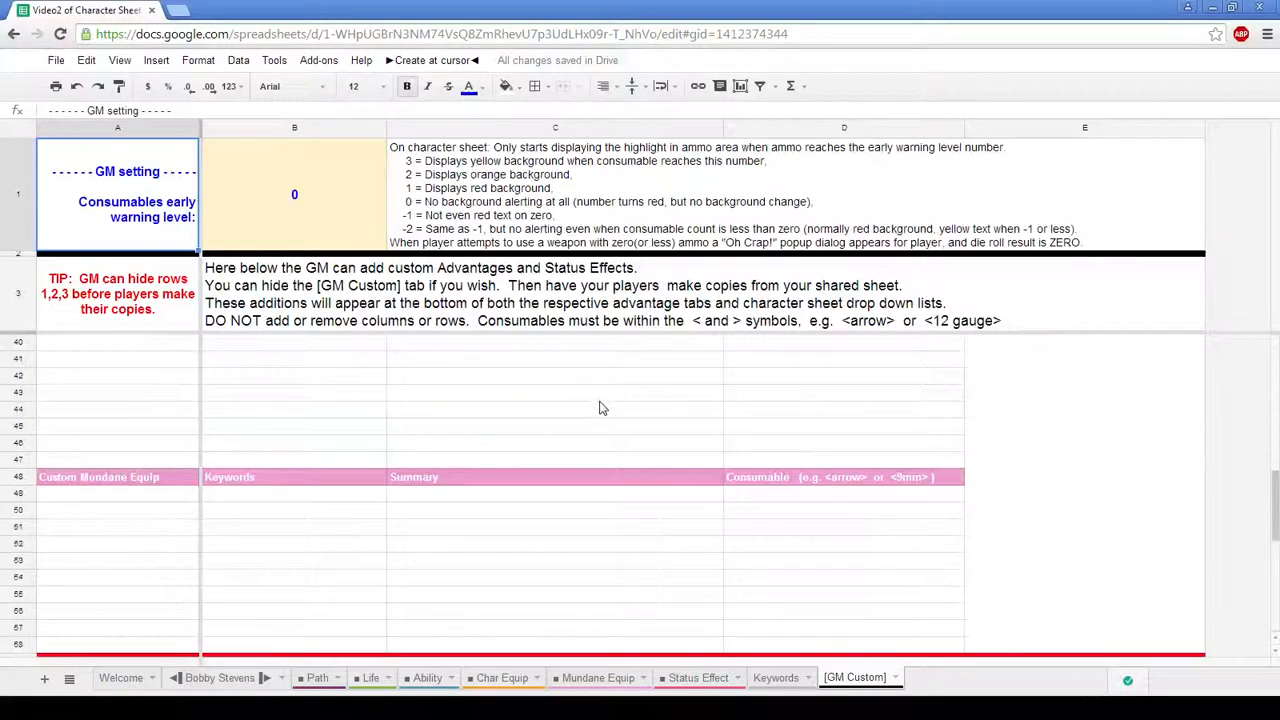
{"action": "scroll", "scroll_direction": "down", "scroll_amount": 3}
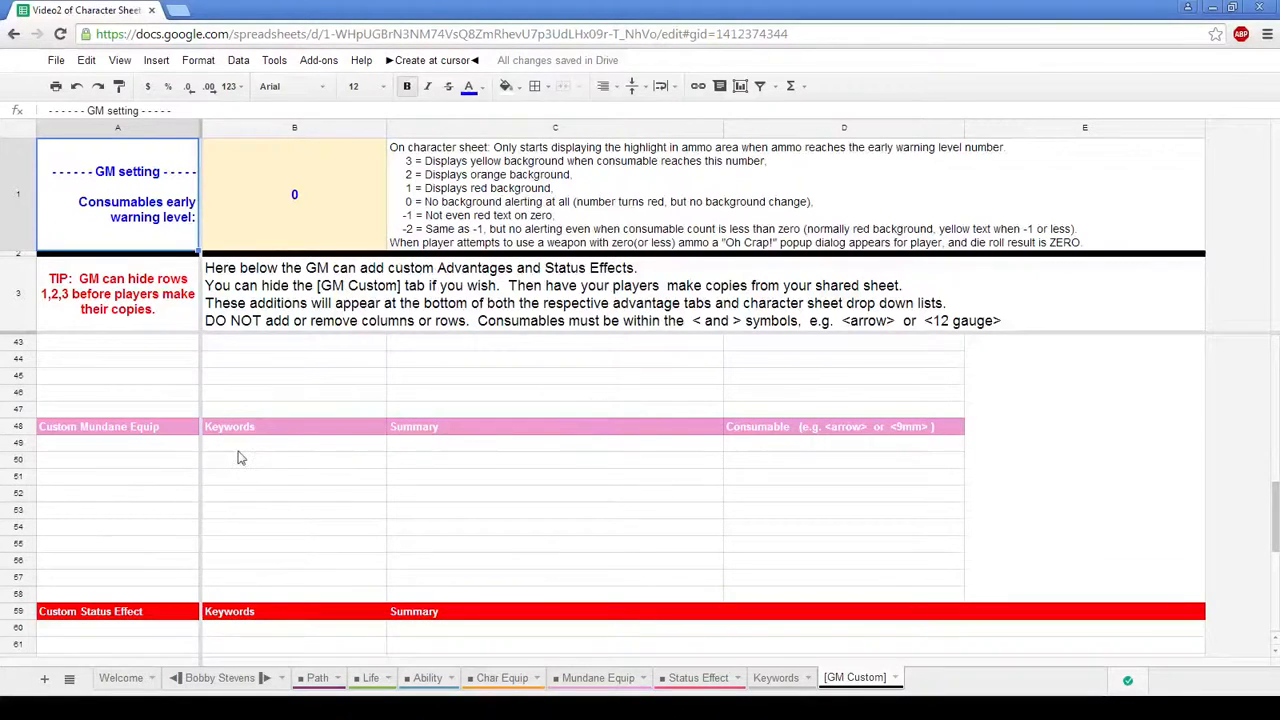
Enter a new Alien Lazer Gun row with the Range (10) keyword
{"action": "type", "text": "All"}
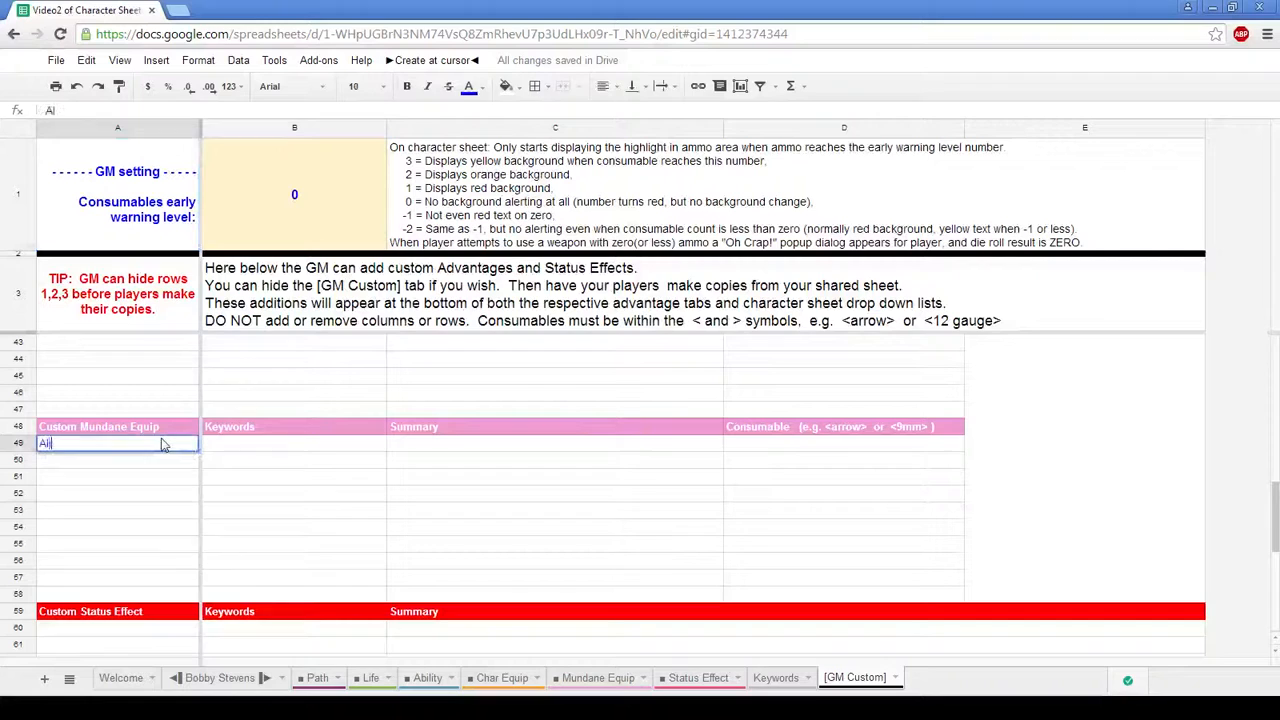
{"action": "type", "text": "Alien Lazer"}
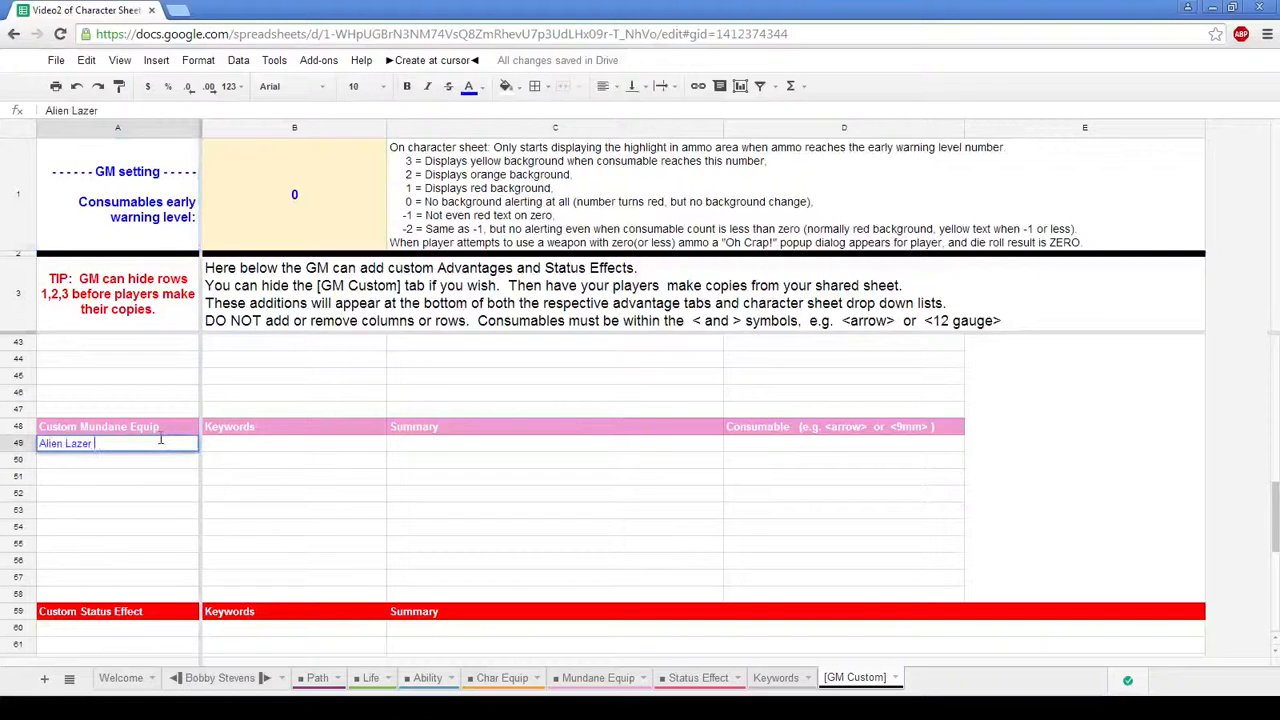
{"action": "type", "text": "Gun"}
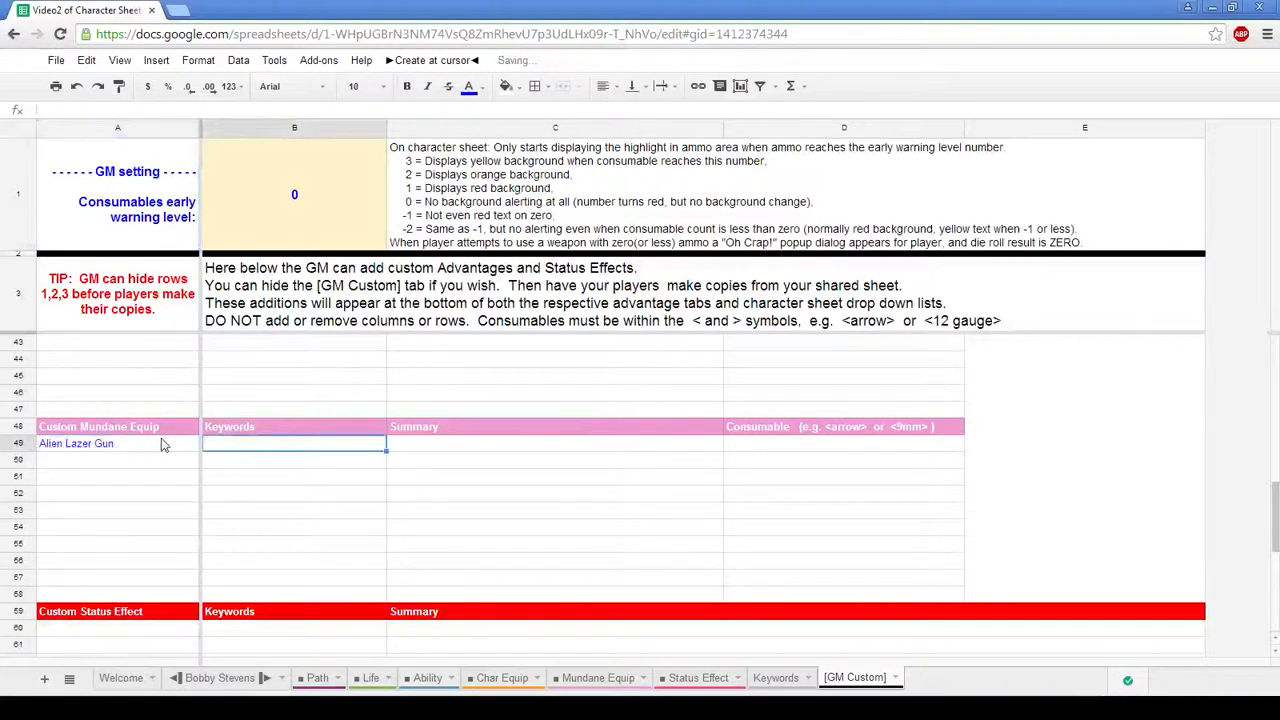
{"action": "type", "text": "Range ("}
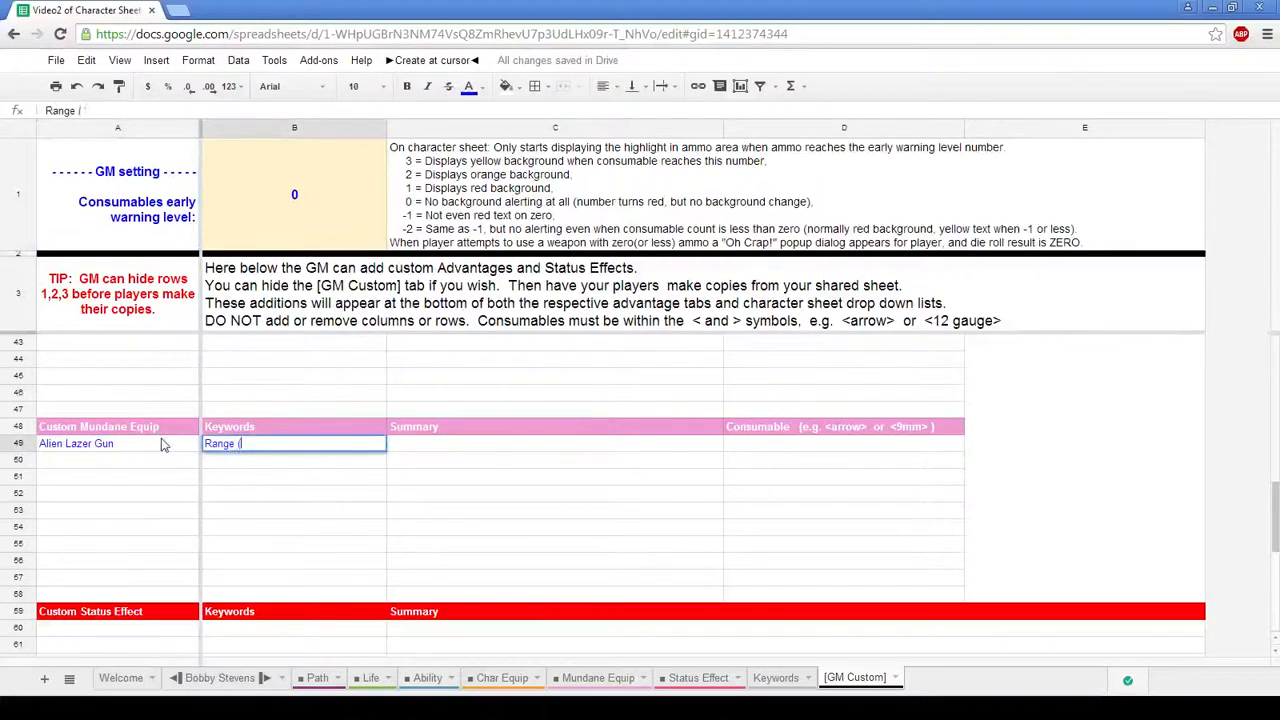
{"action": "type", "text": "10)"}
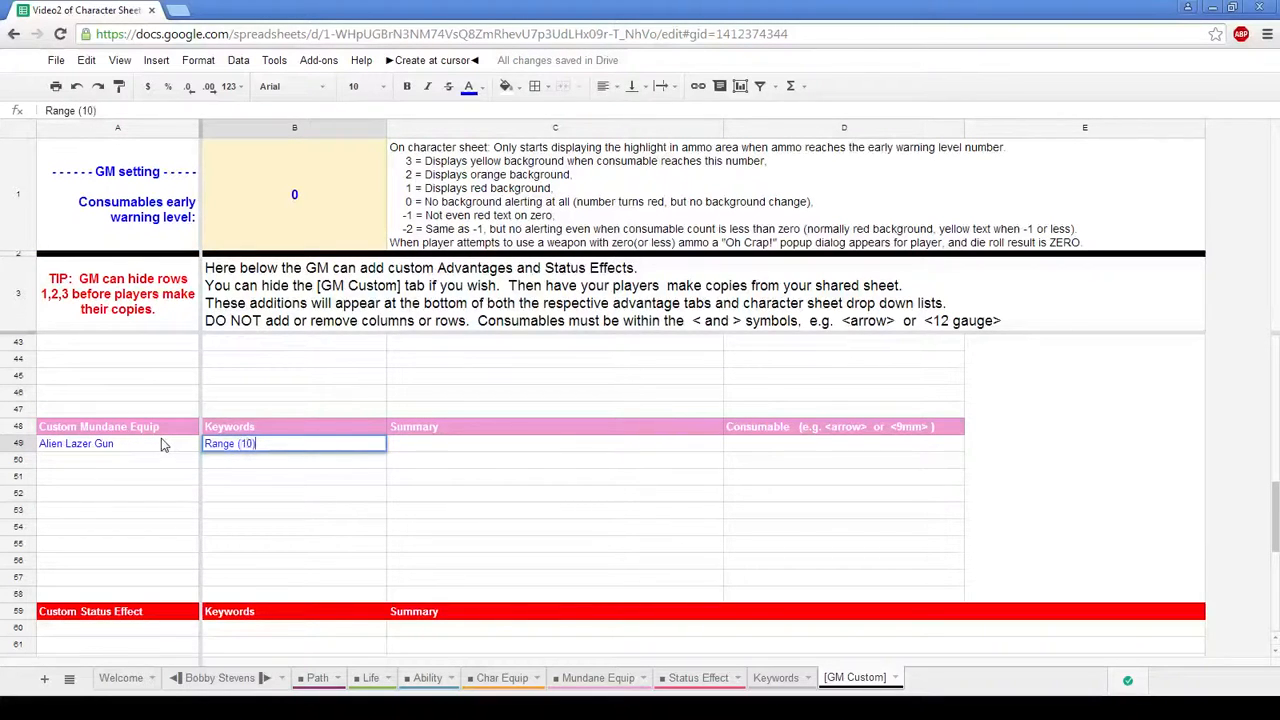
{"action": "key", "text": "Tab"}
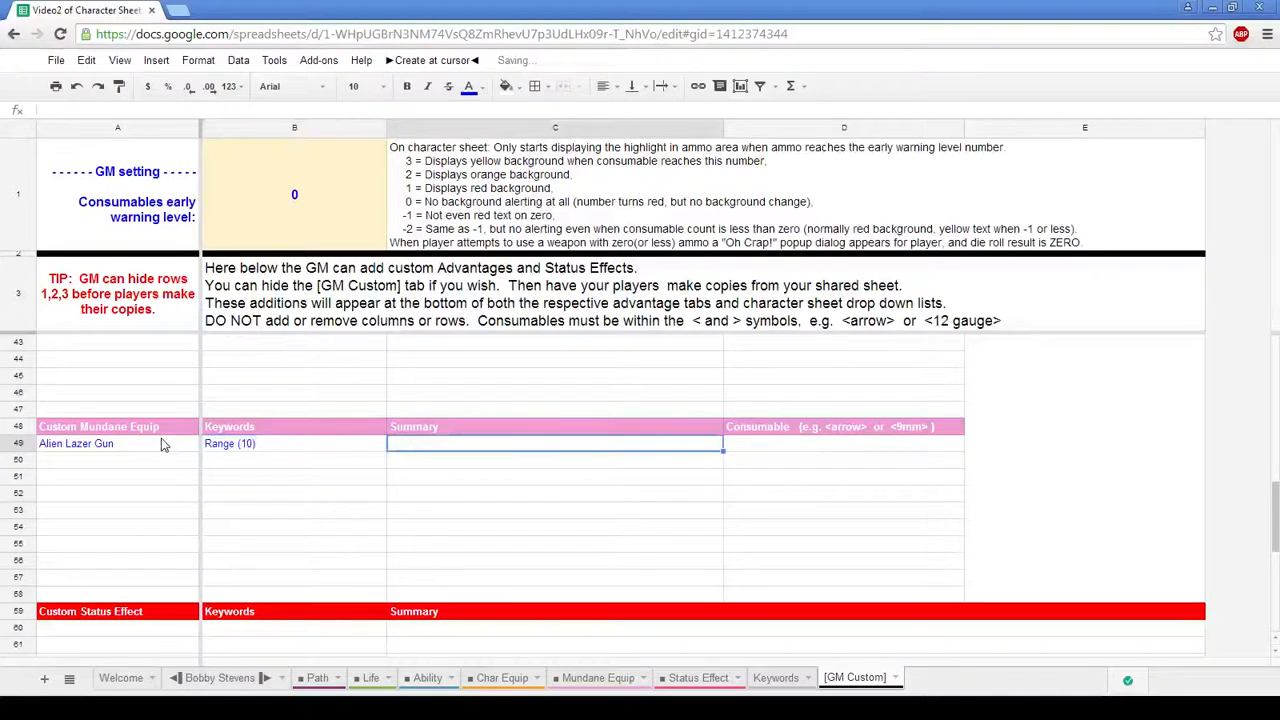
Give the Alien Lazer Gun its 'An alien lazer weapon' summary and a <cells> consumable
{"action": "type", "text": "An alien la"}
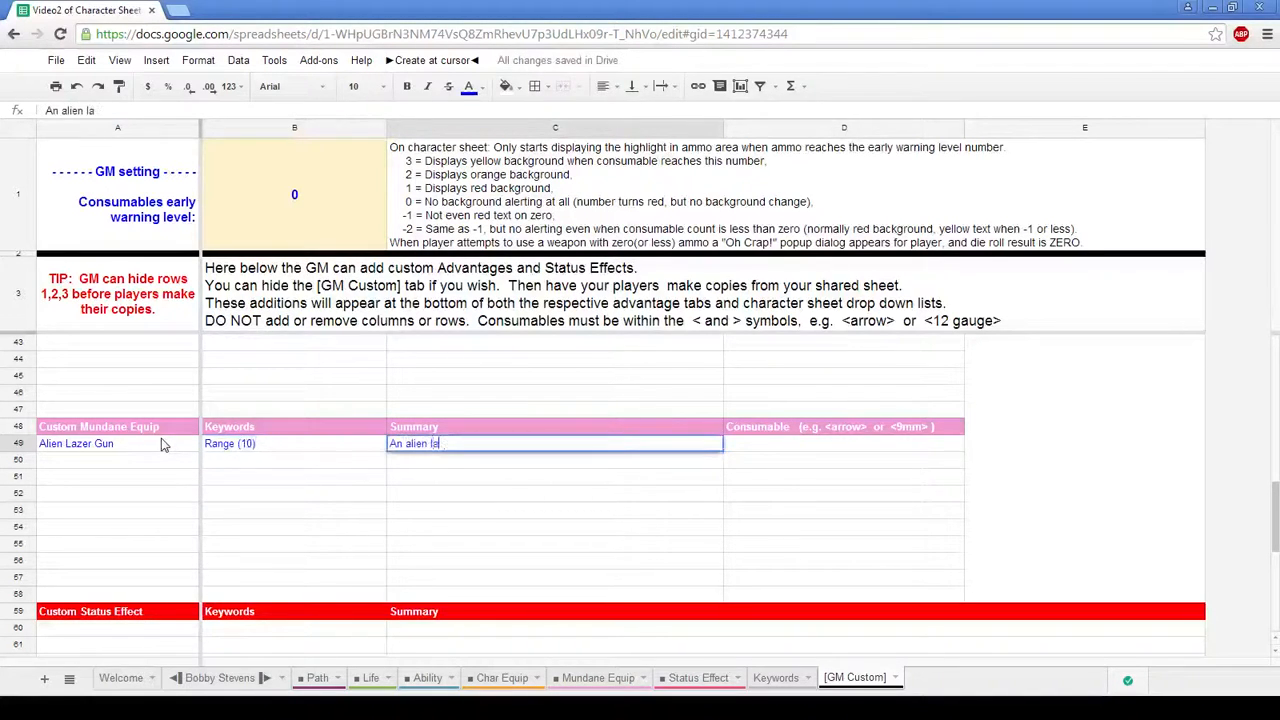
{"action": "type", "text": "zer weapo"}
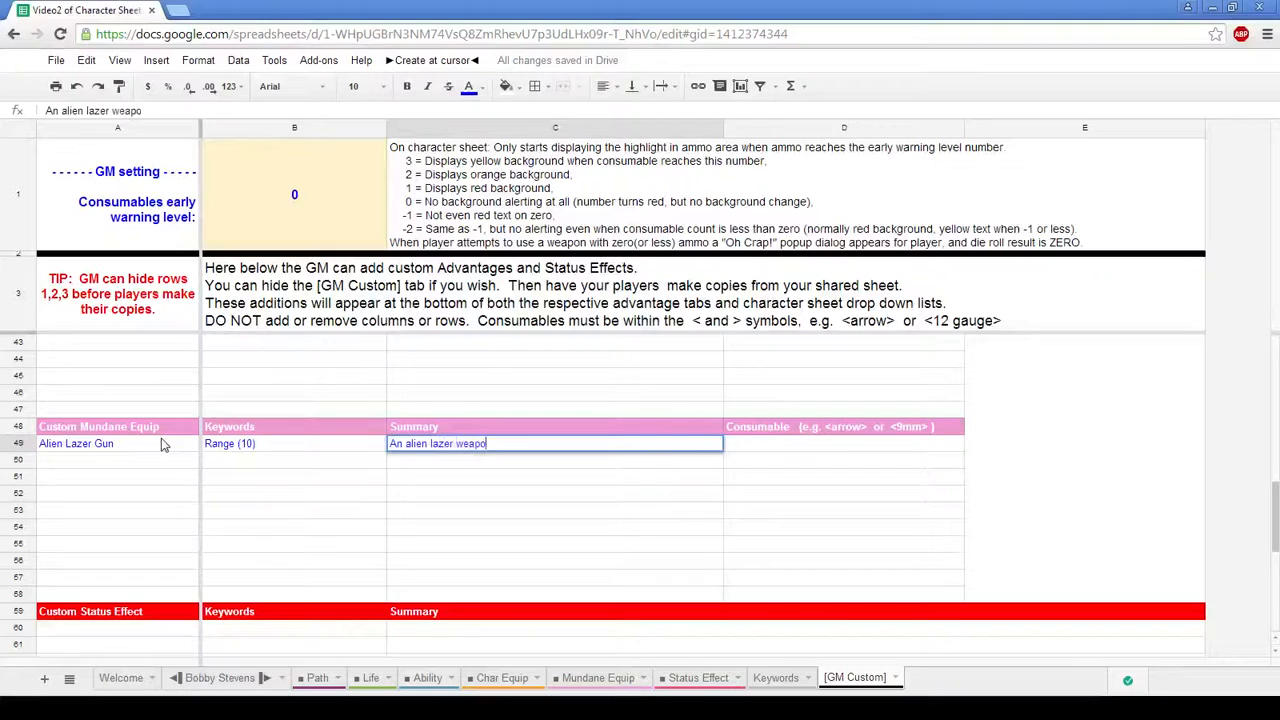
{"action": "type", "text": "n.  Hopefully,"}
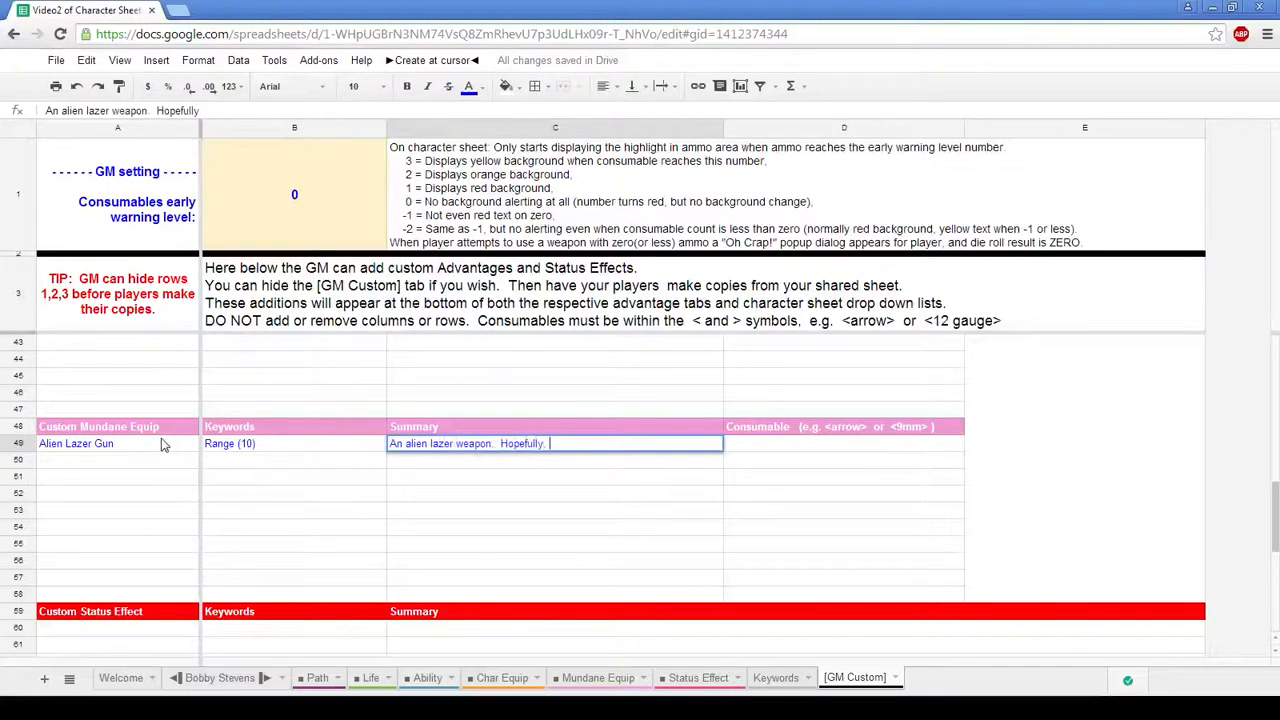
{"action": "type", "text": "fully ca"}
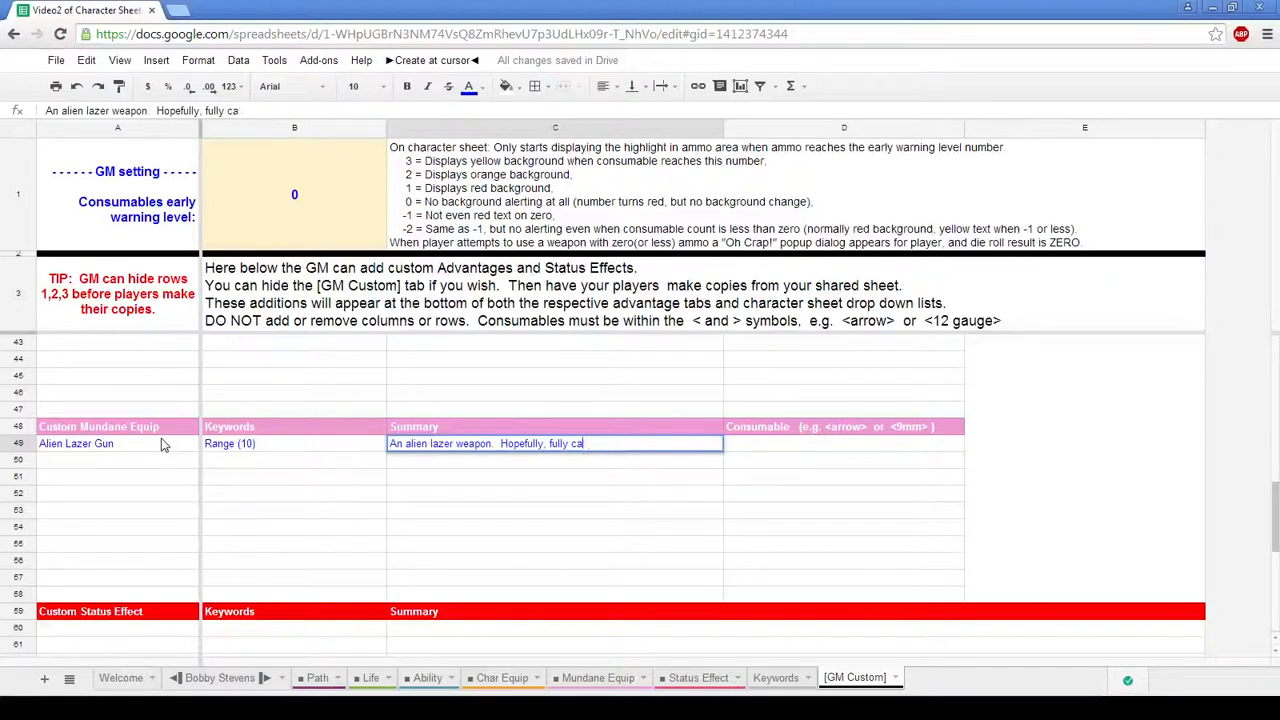
{"action": "type", "text": "rged."}
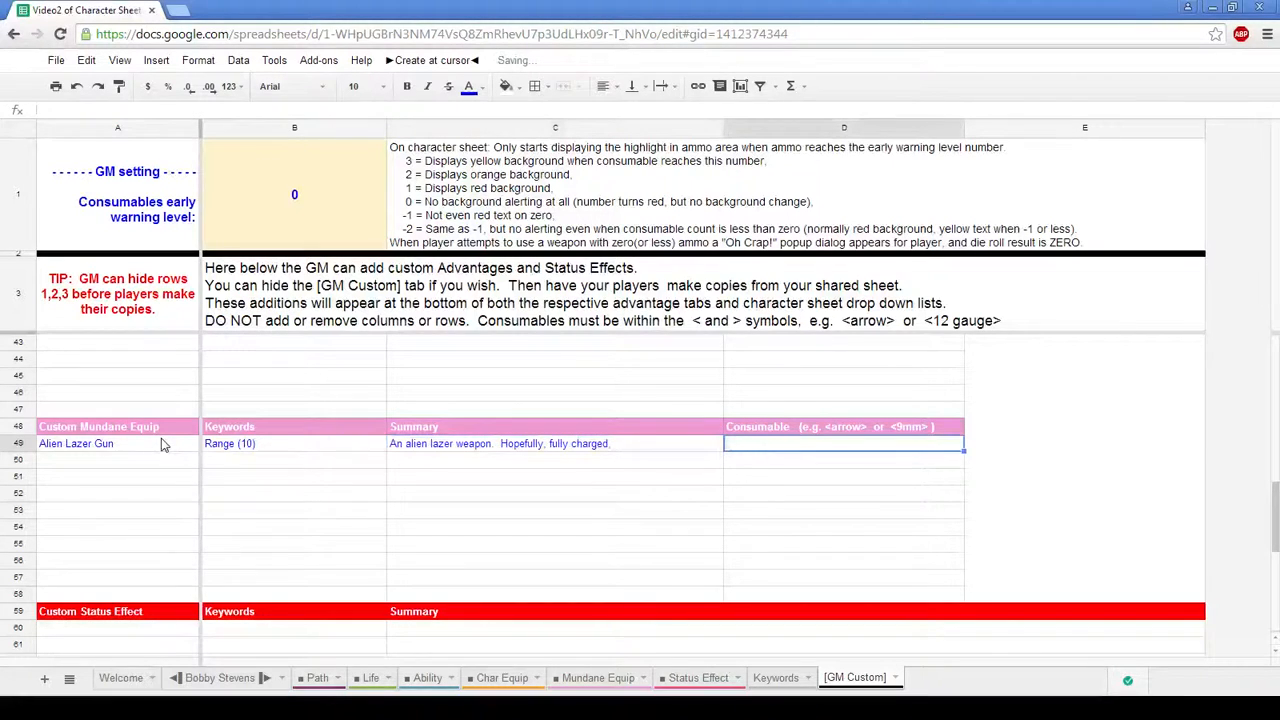
{"action": "type", "text": "<"}
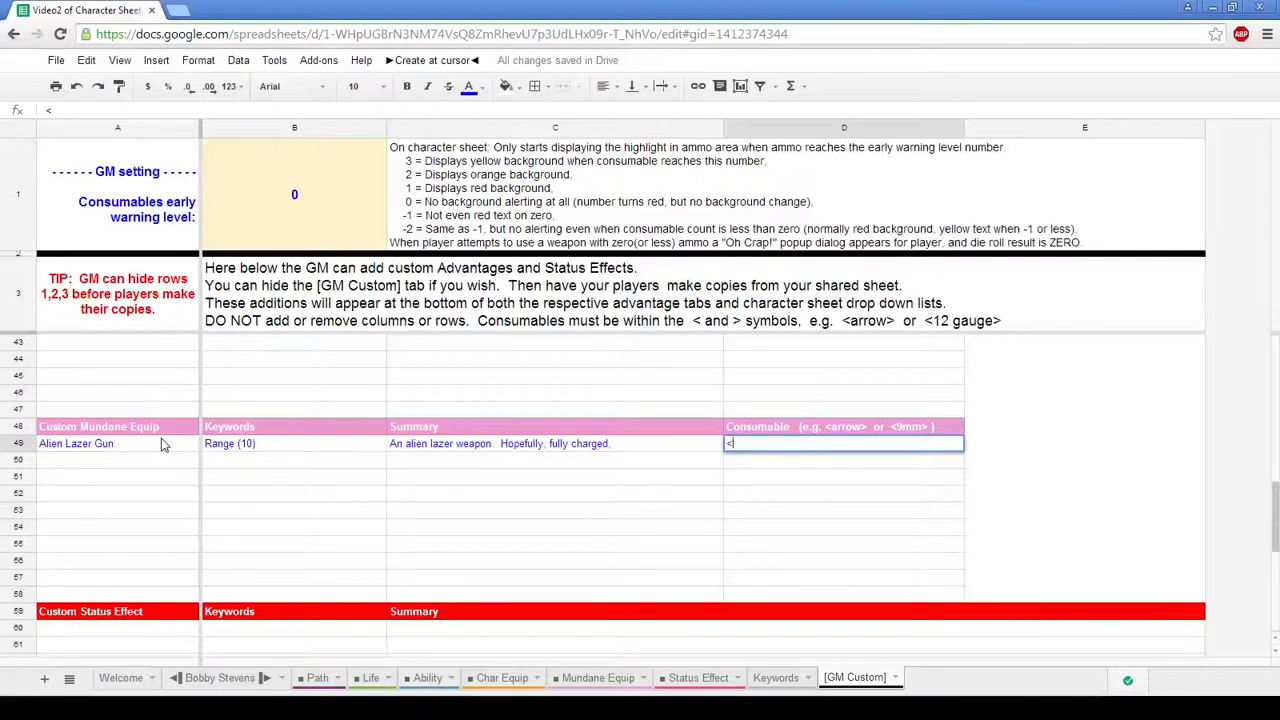
{"action": "type", "text": "cells>"}
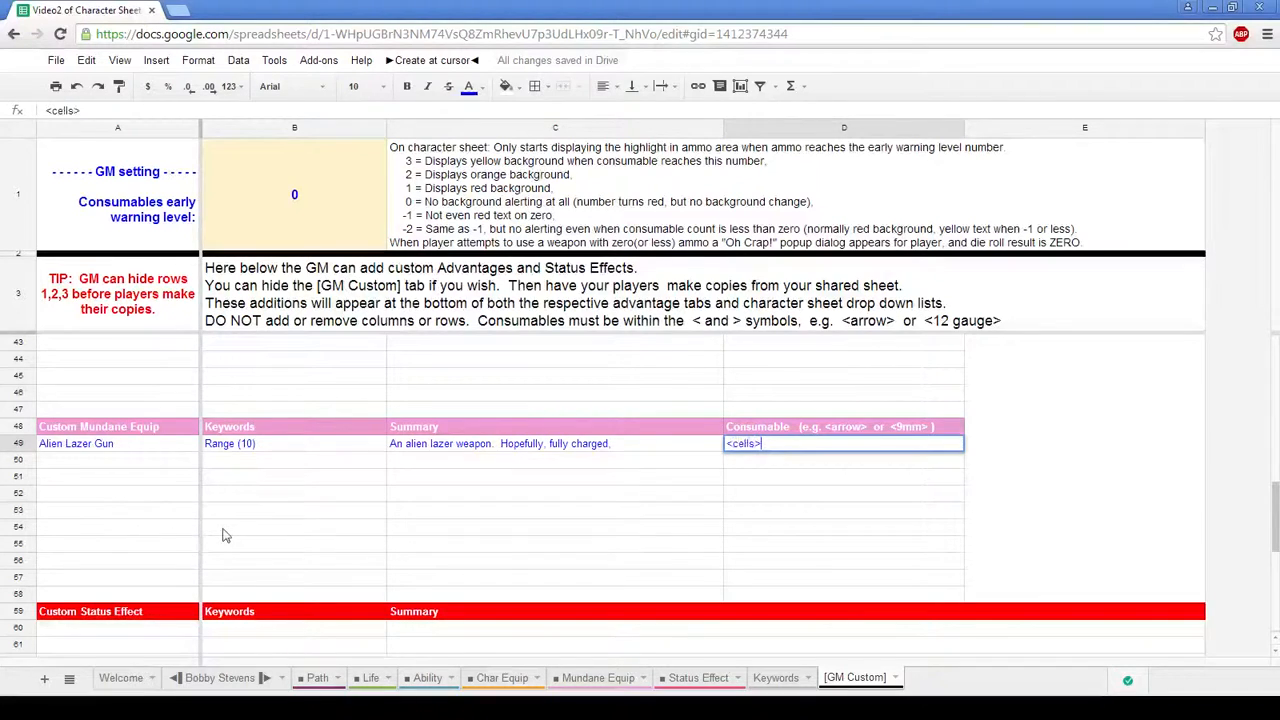
{"action": "left_click", "coordinate": [294, 528]}
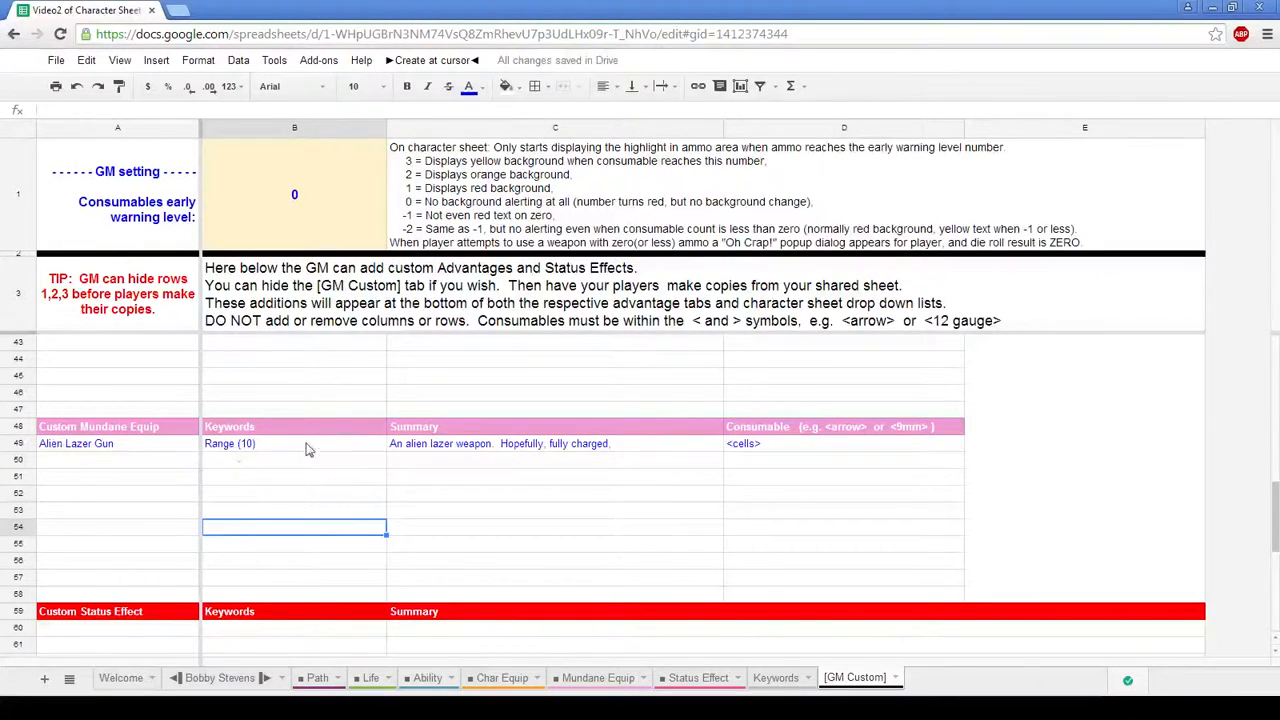
{"action": "left_click", "coordinate": [844, 444]}
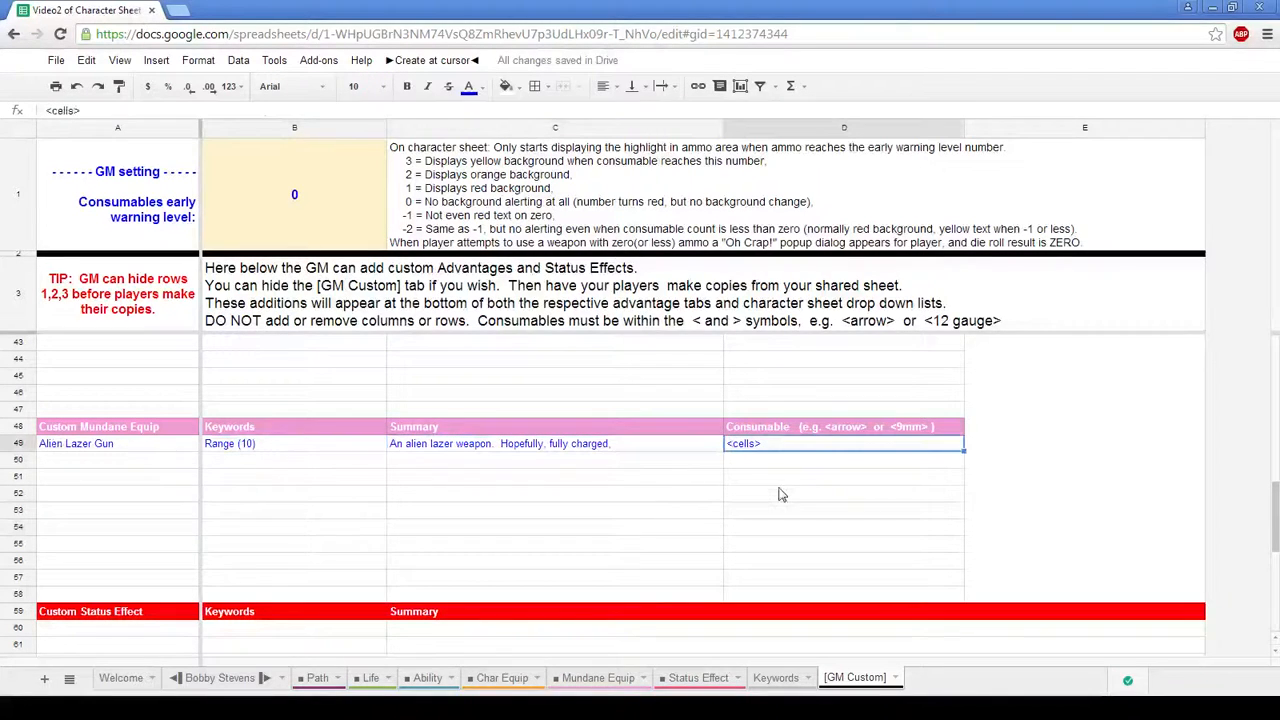
{"action": "mouse_move", "coordinate": [588, 532]}
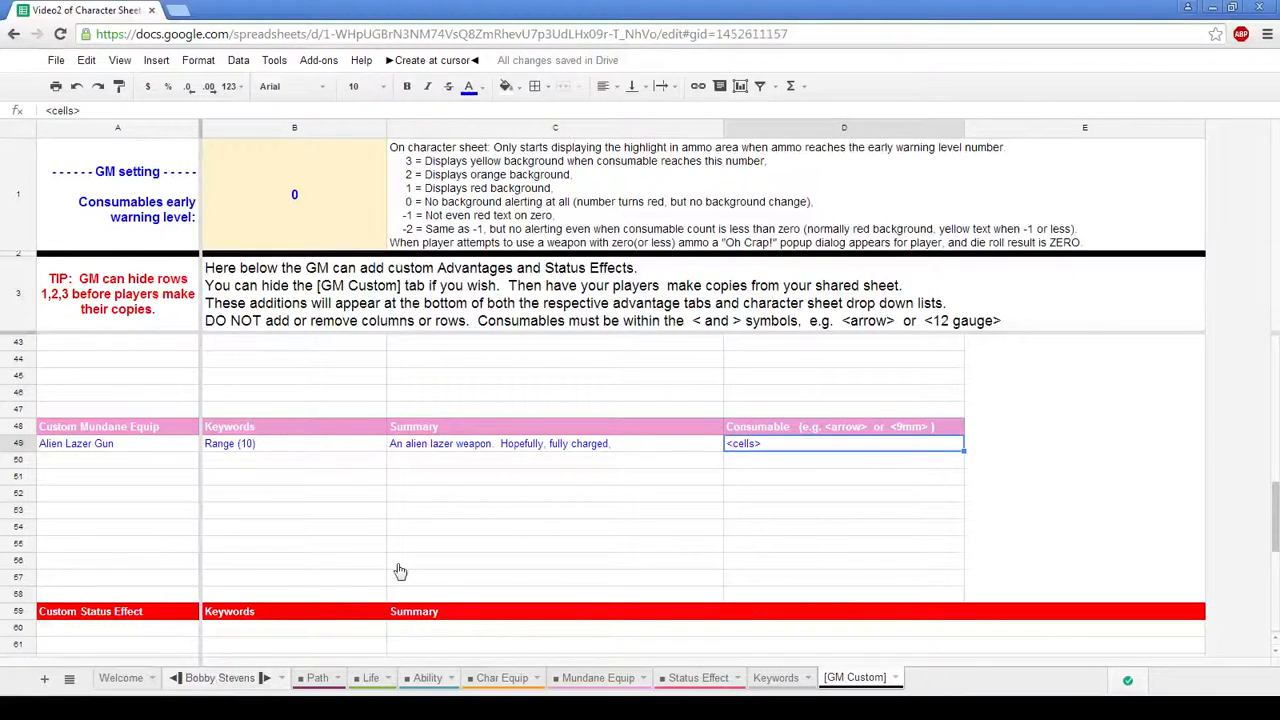
{"action": "mouse_move", "coordinate": [396, 572]}
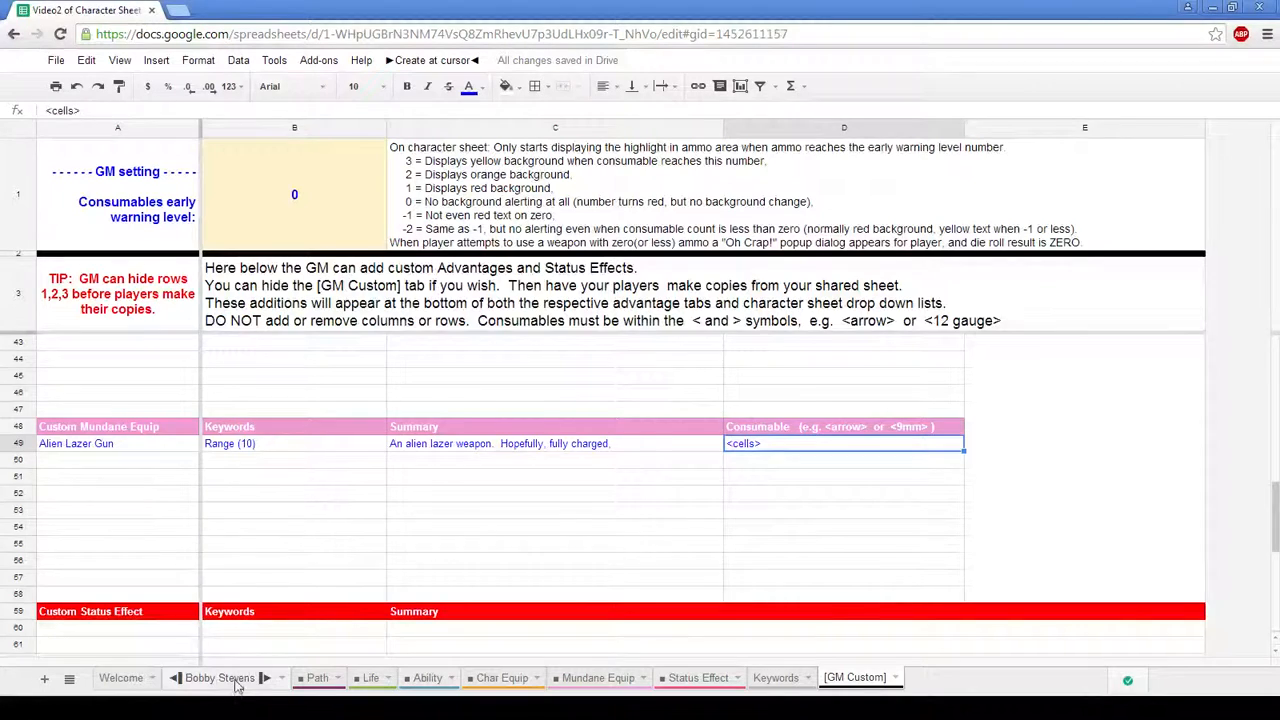
Equip the Alien Lazer Gun in an empty slot on the character sheet and start a <cells> consumable row
{"action": "left_click", "coordinate": [220, 676]}
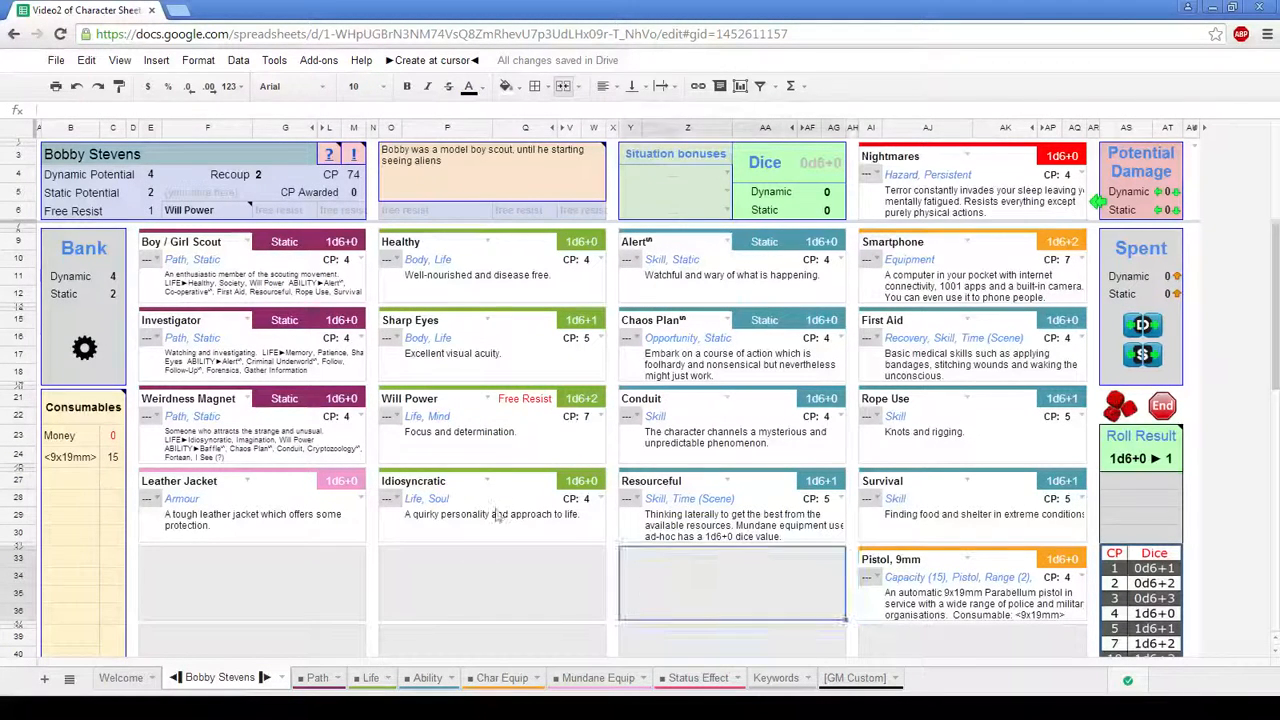
{"action": "left_click", "coordinate": [432, 60]}
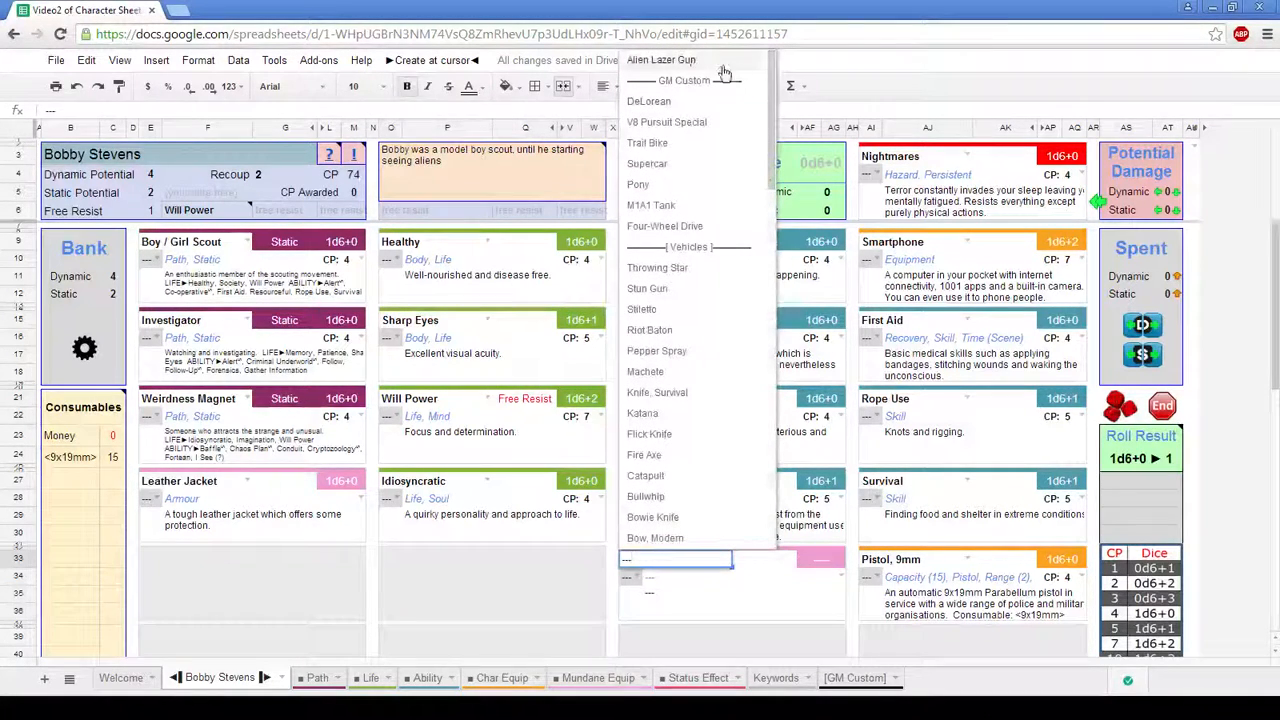
{"action": "left_click", "coordinate": [660, 60]}
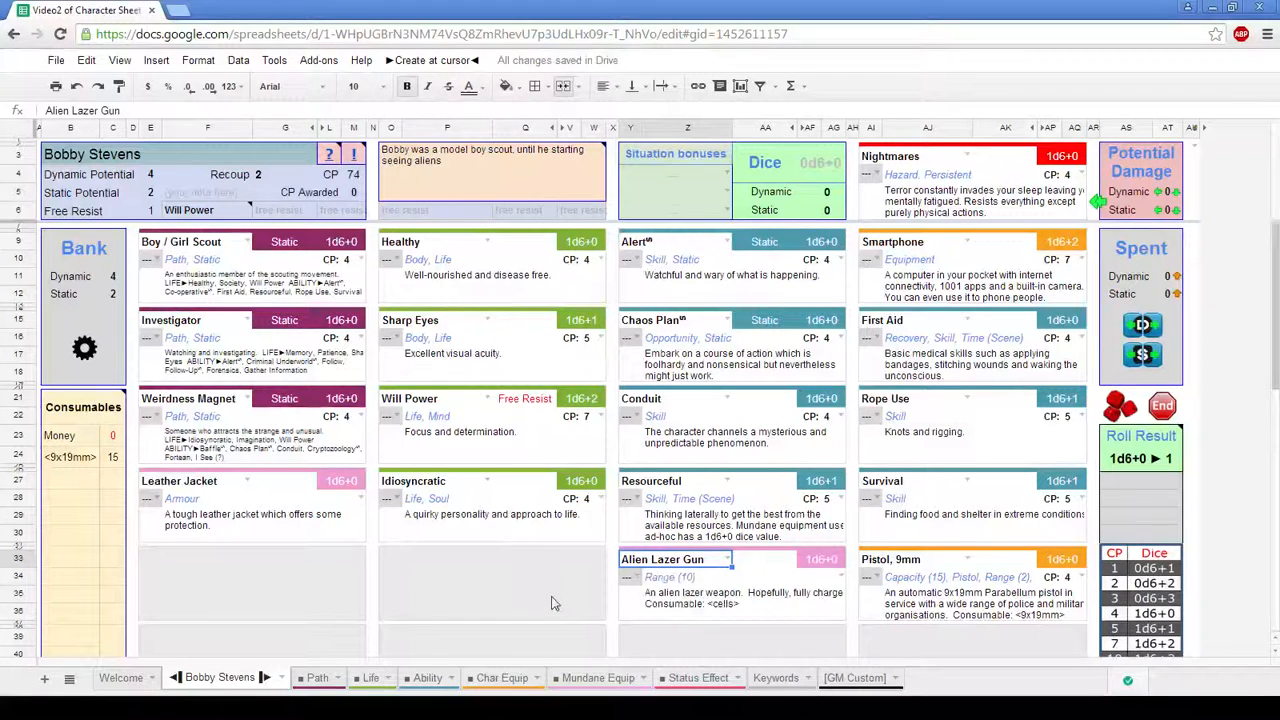
{"action": "mouse_move", "coordinate": [700, 628]}
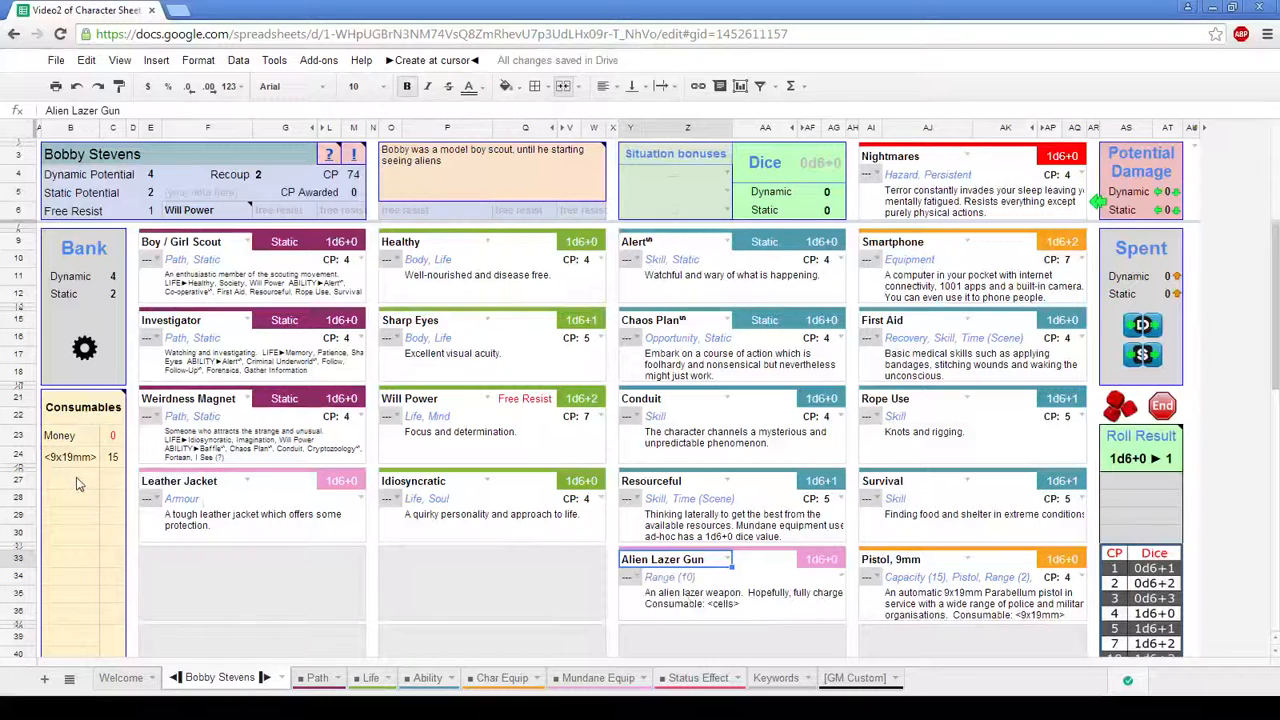
{"action": "type", "text": "<cells>"}
{"action": "left_click", "coordinate": [114, 480]}
{"action": "type", "text": "5"}
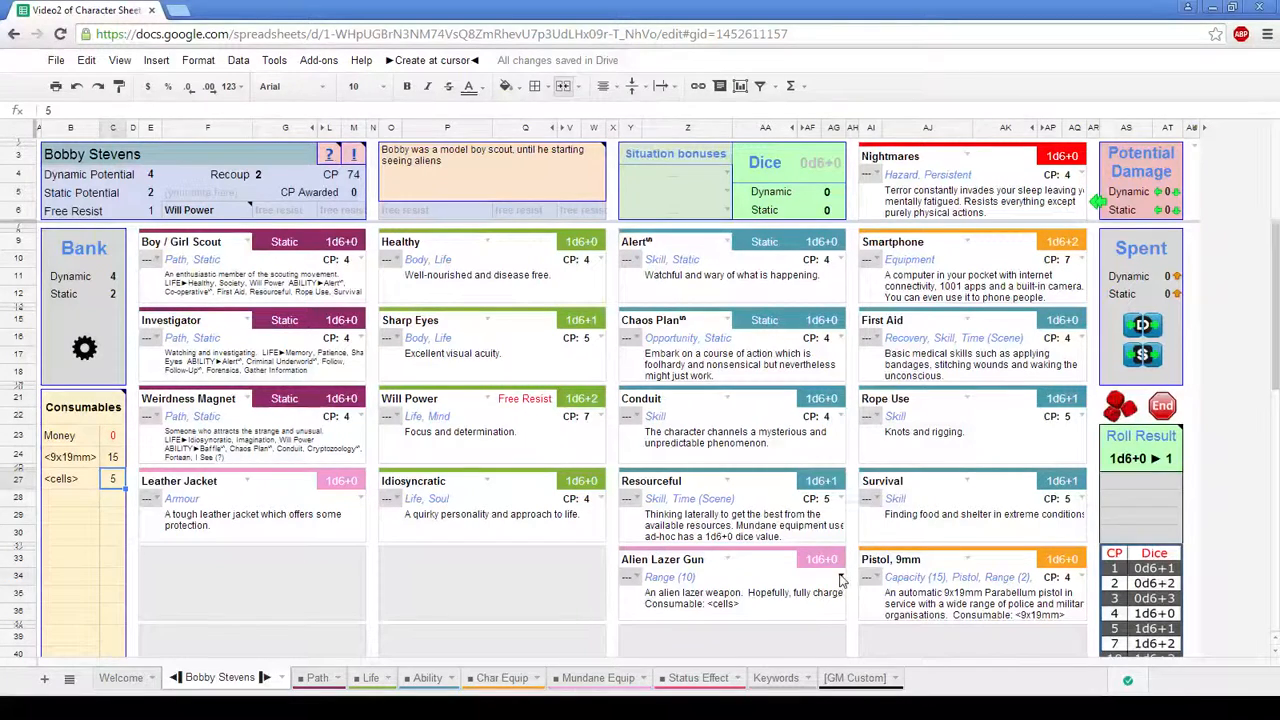
Give the cells consumable its count and make the ad hoc dice roll, yielding 9
{"action": "left_click", "coordinate": [838, 576]}
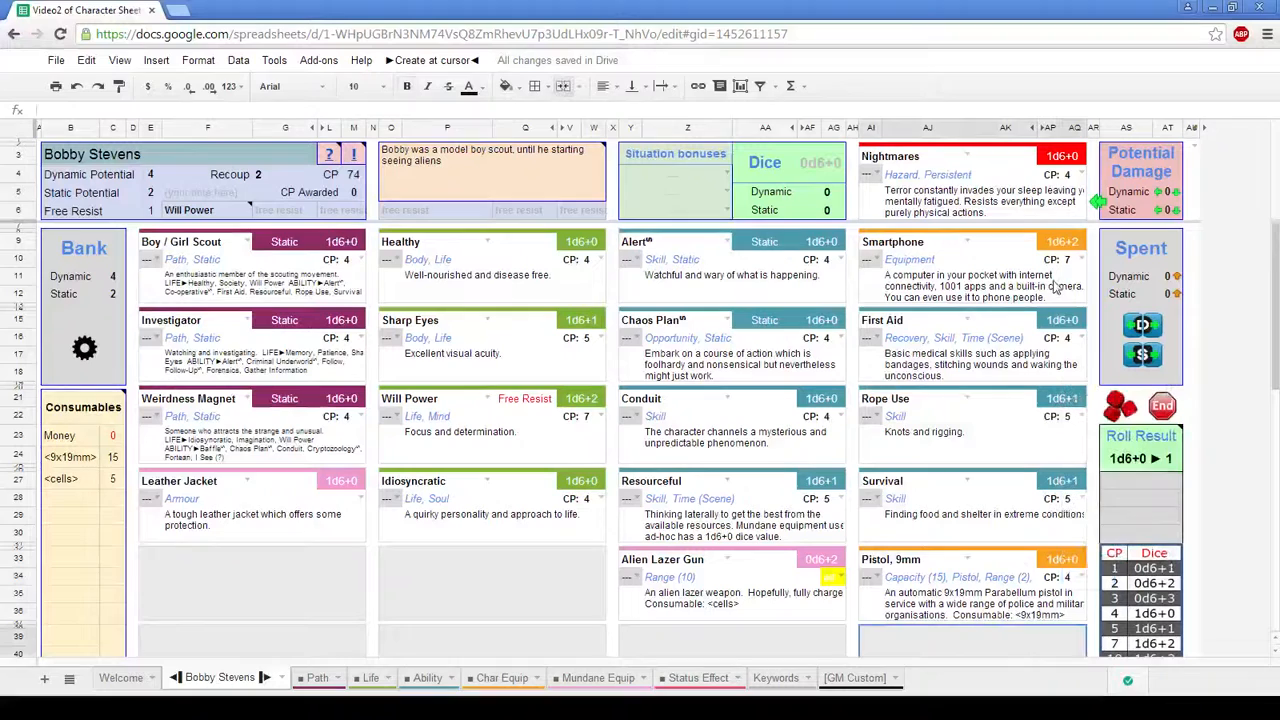
{"action": "left_click", "coordinate": [1064, 260]}
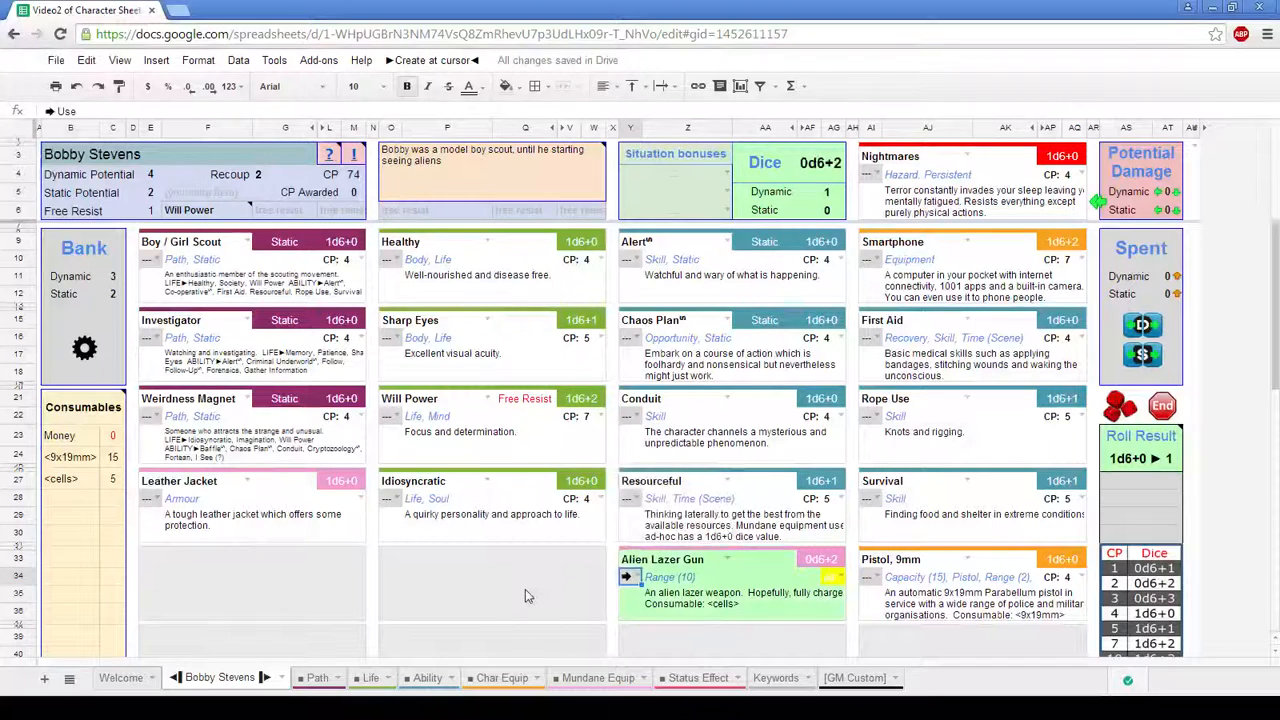
{"action": "left_click", "coordinate": [490, 584]}
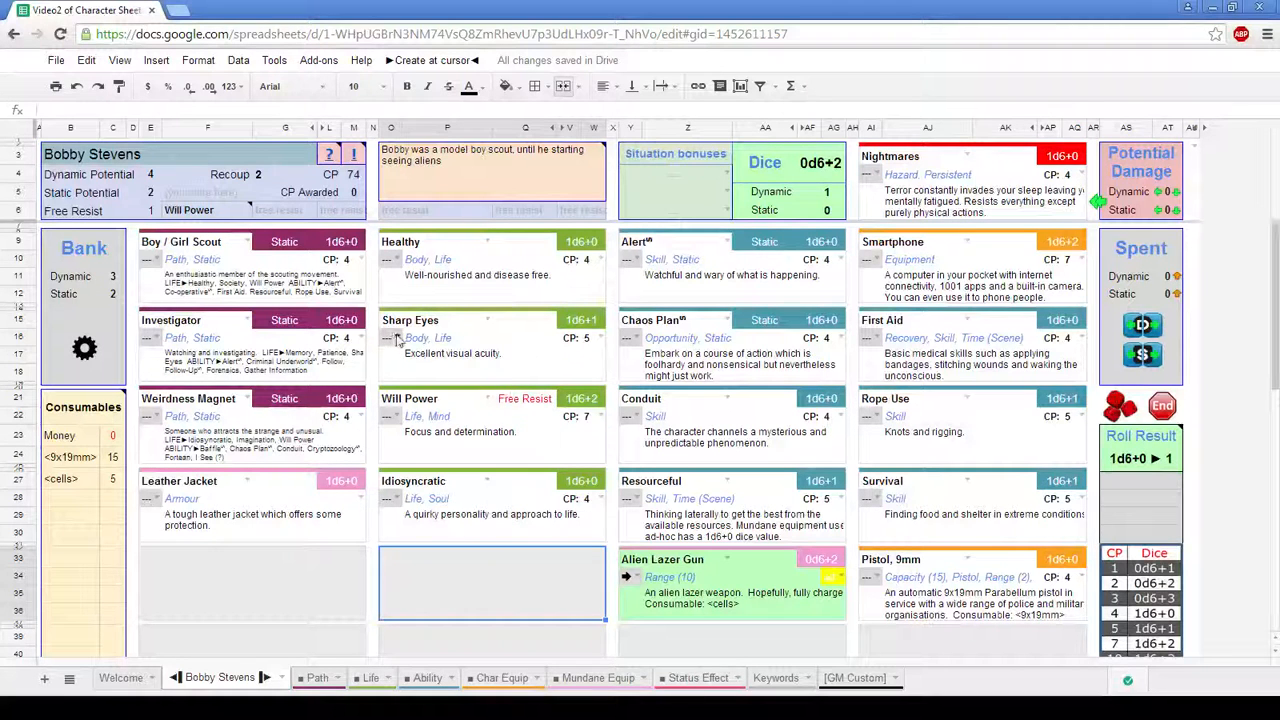
{"action": "left_click", "coordinate": [388, 336]}
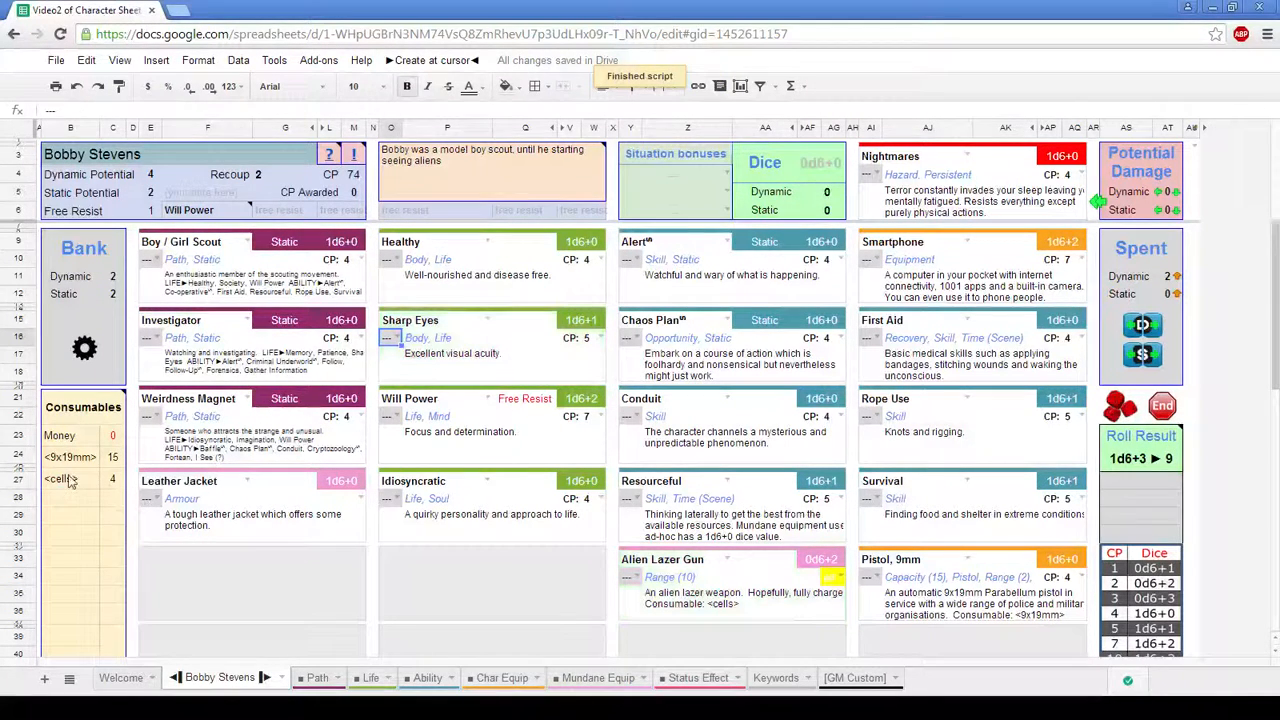
{"action": "left_click", "coordinate": [64, 478]}
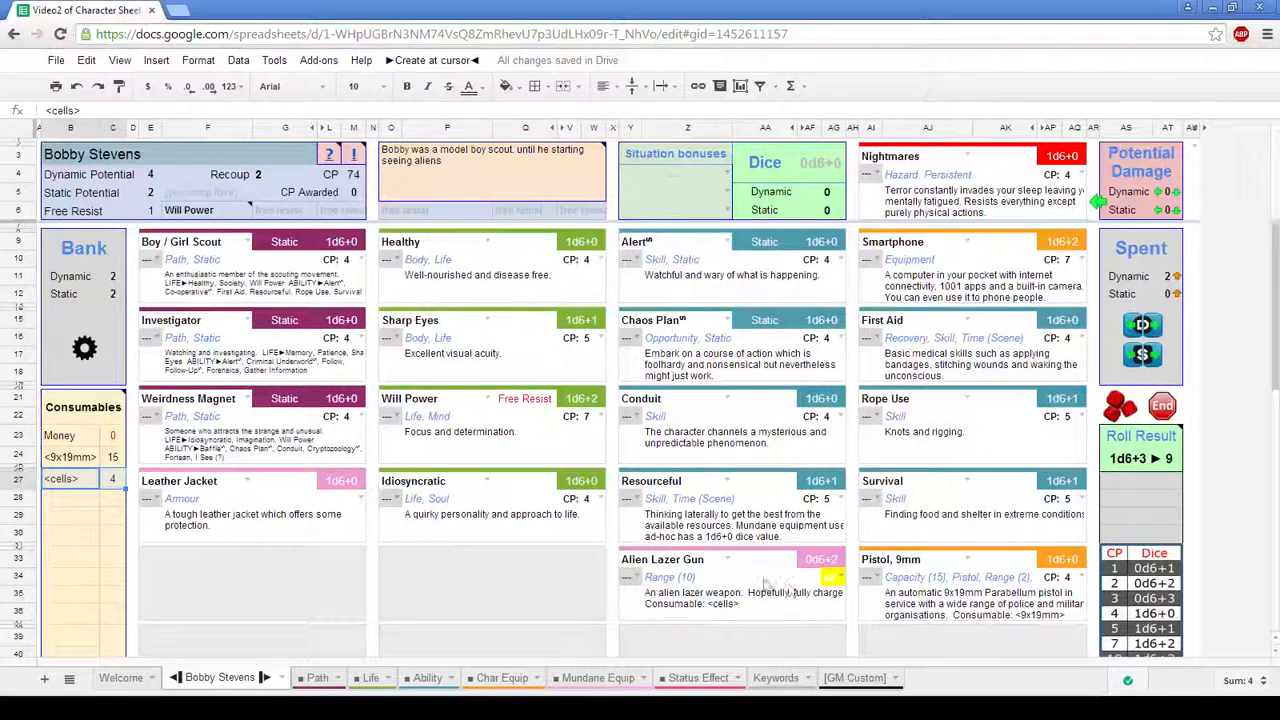
{"action": "mouse_move", "coordinate": [762, 620]}
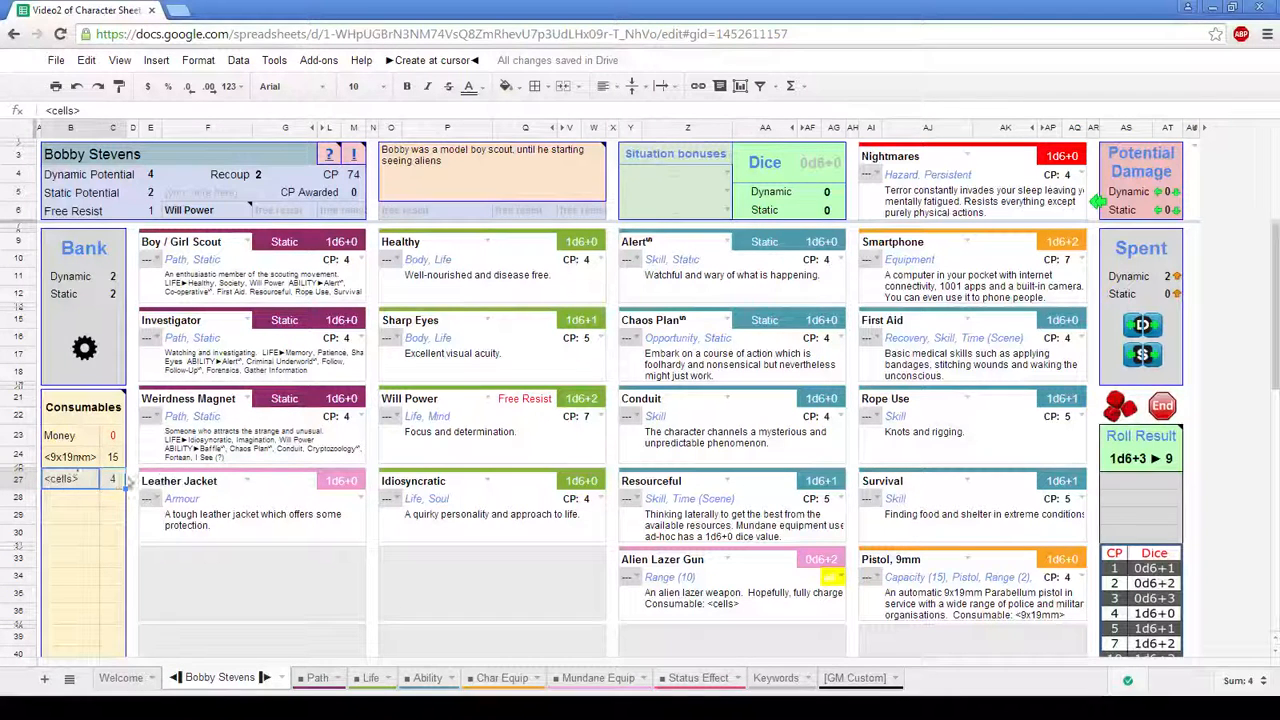
{"action": "left_click", "coordinate": [490, 584]}
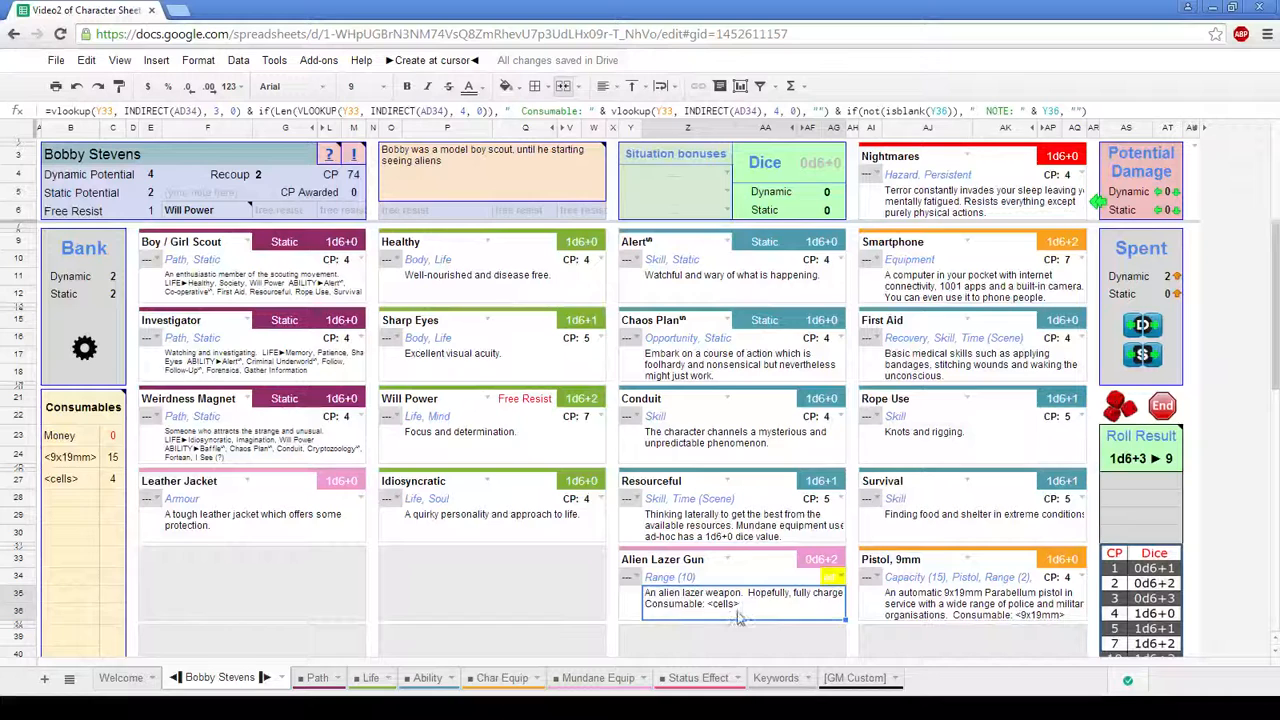
{"action": "mouse_move", "coordinate": [84, 396]}
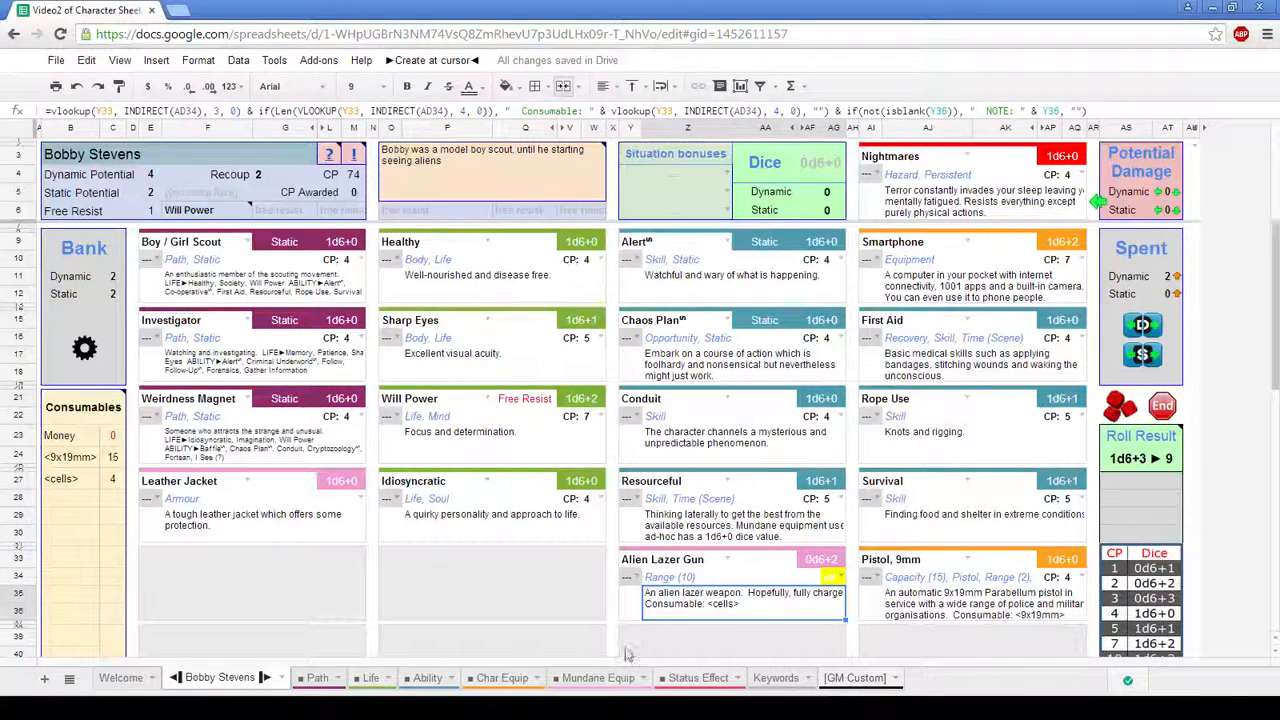
{"action": "mouse_move", "coordinate": [528, 576]}
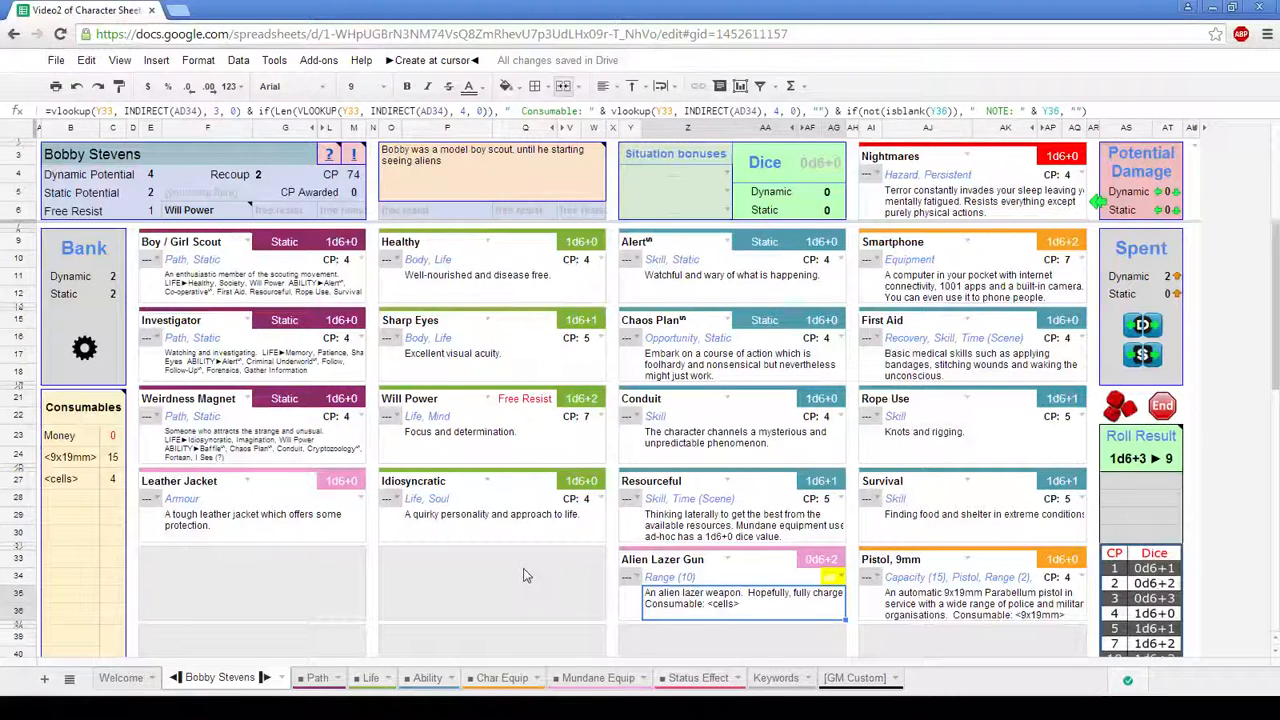